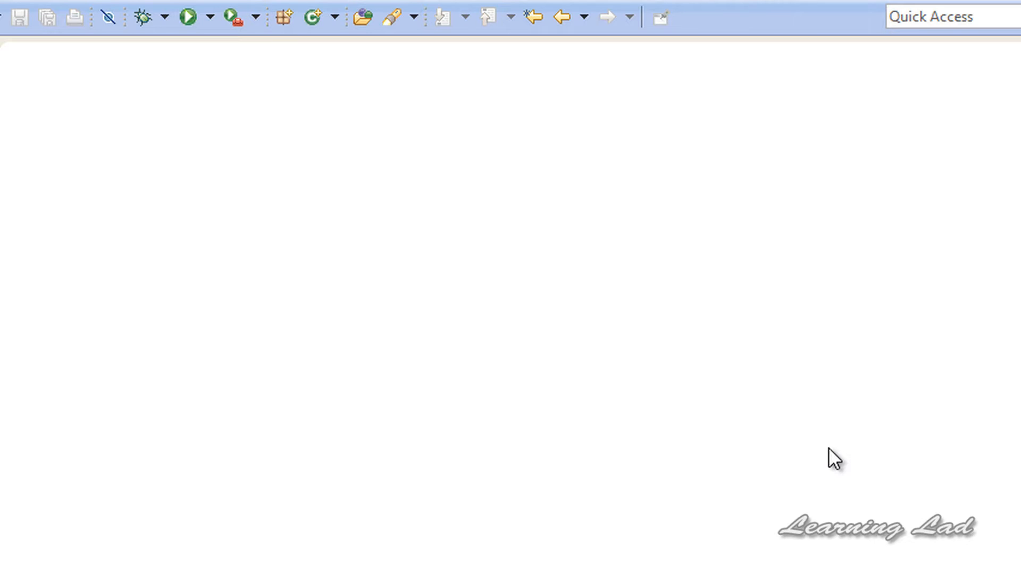
mouse_move(814, 444)
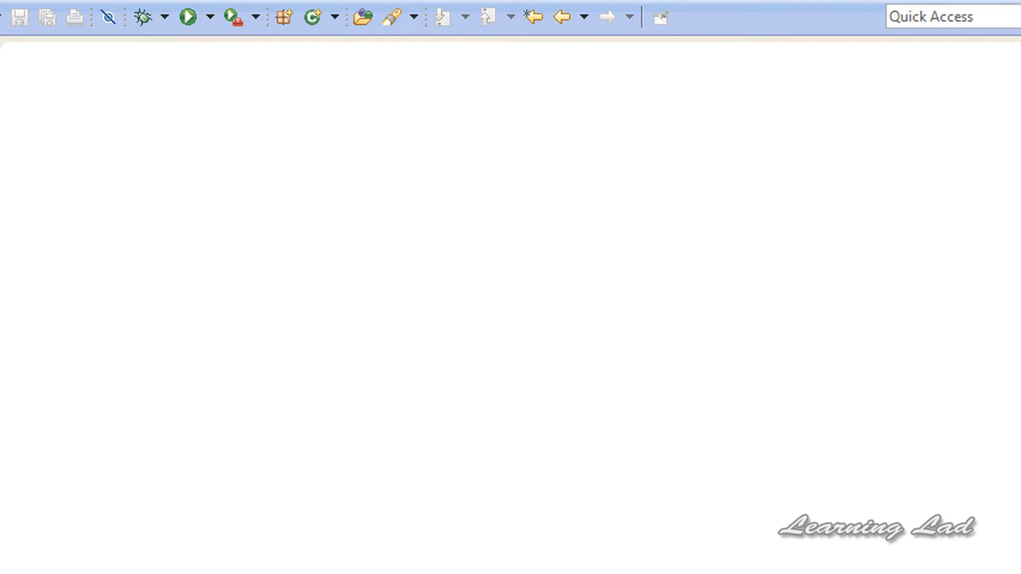
- Create a new Java project named 'For Loop' through the New Java Project wizard
click(17, 13)
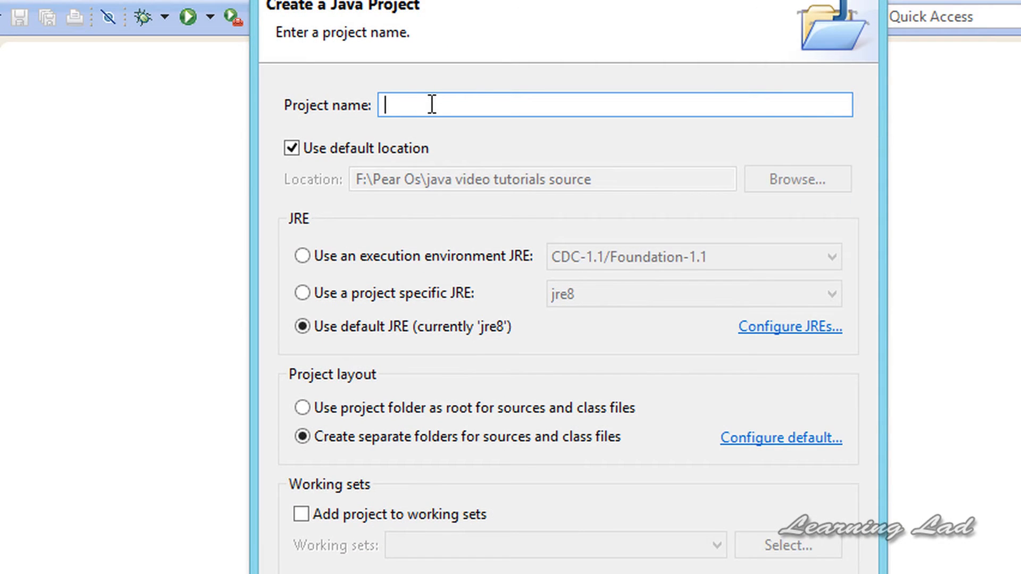
text(For)
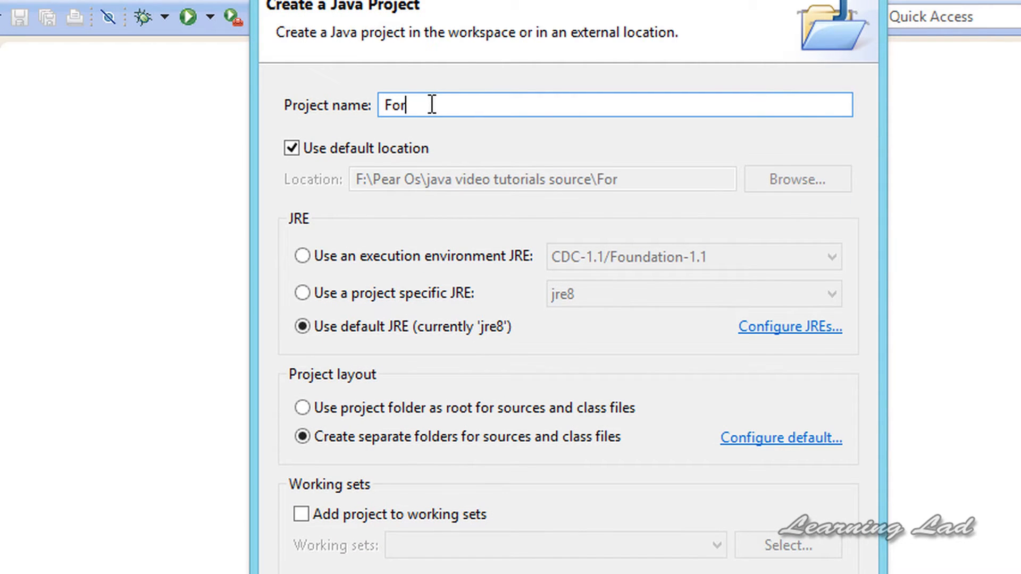
text(Loop)
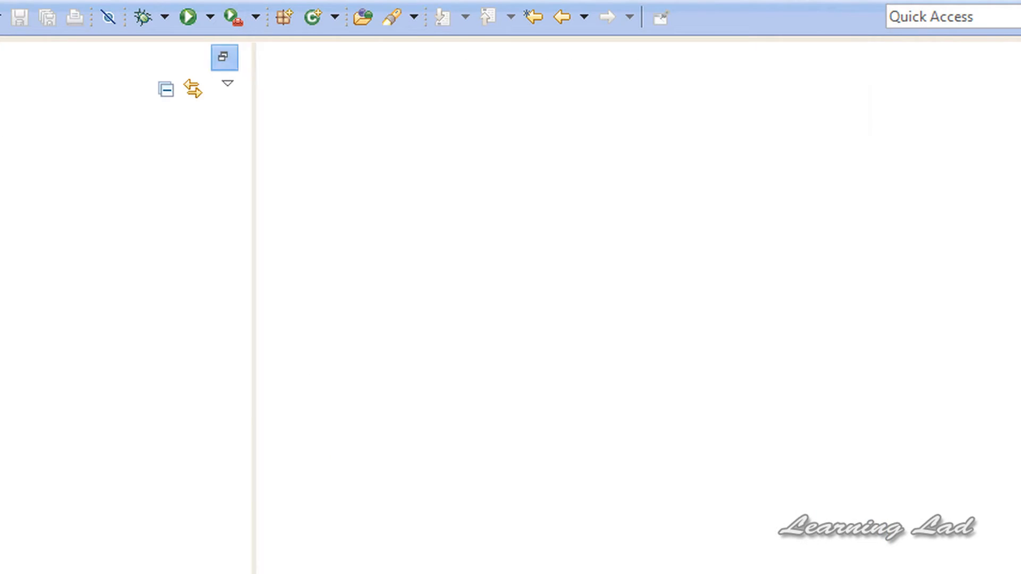
- Start a new class in the src folder with package name learningJava
click(224, 55)
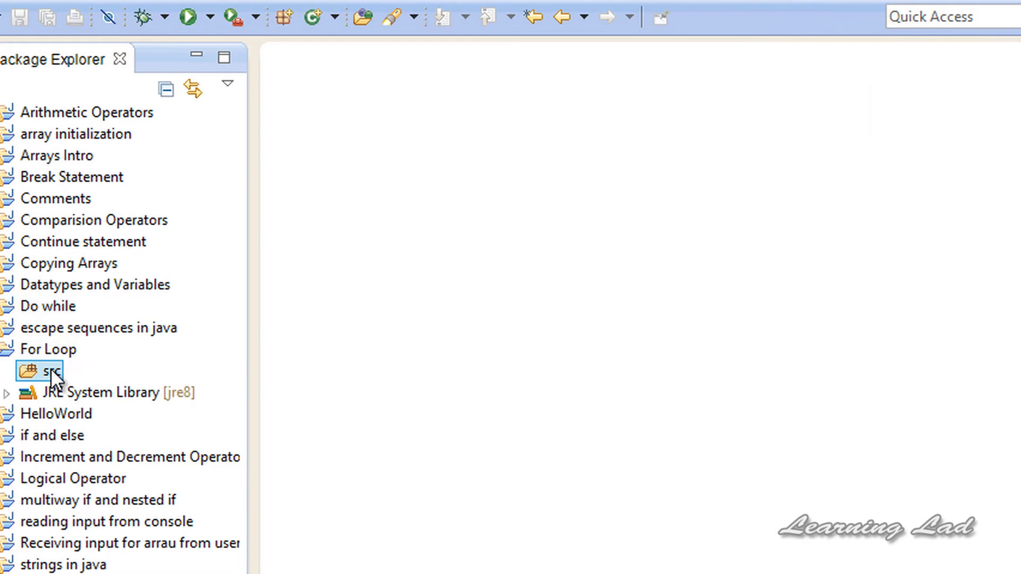
right_click(40, 371)
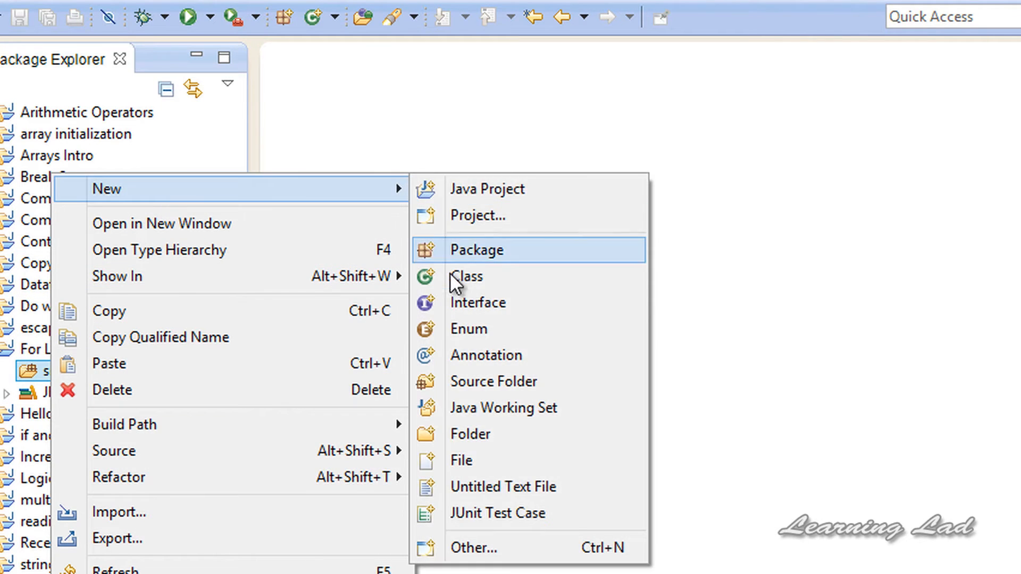
click(466, 276)
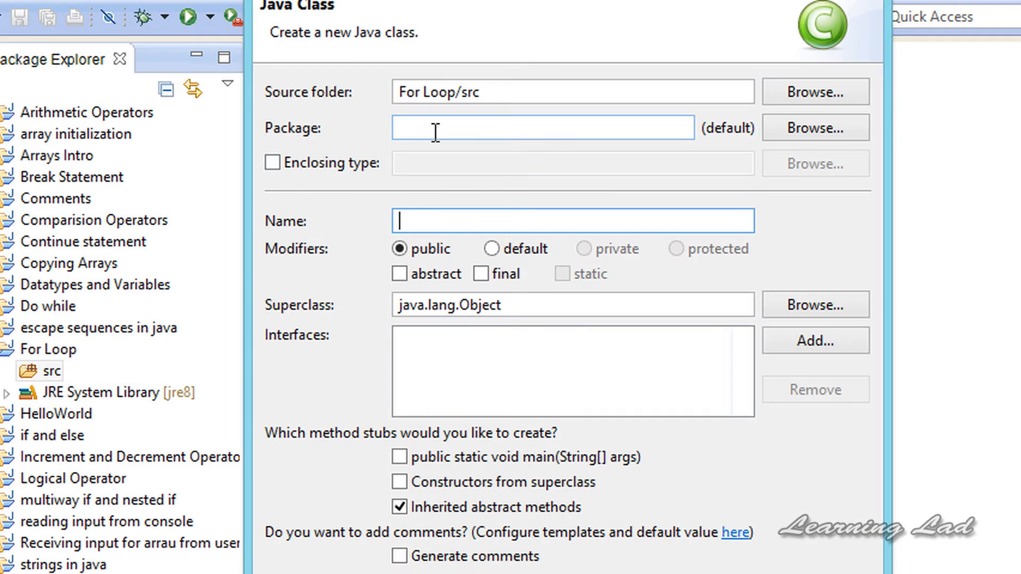
text(lear)
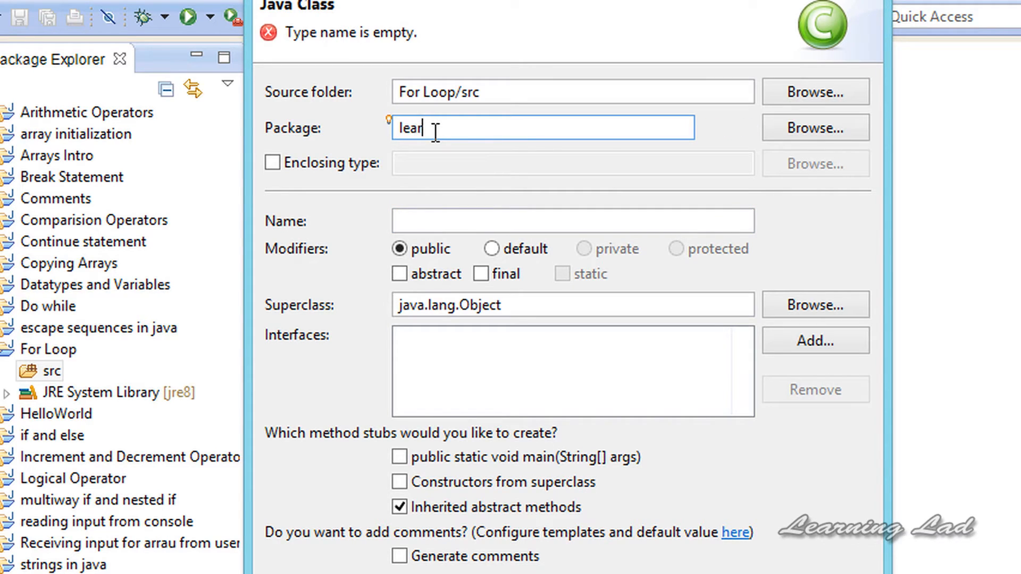
text(ningJava)
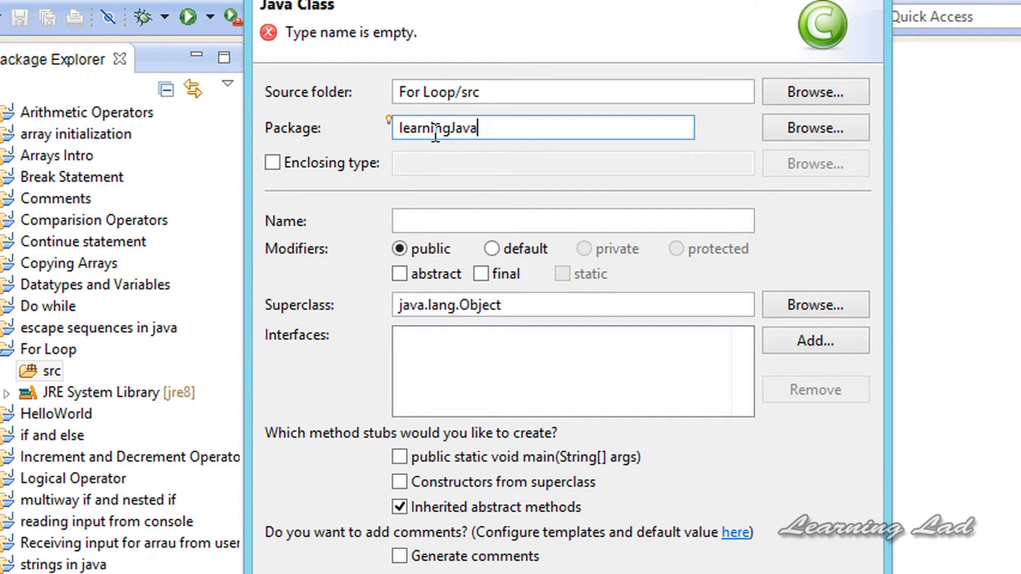
- Name the class Mango and have a main method stub generated
click(572, 220)
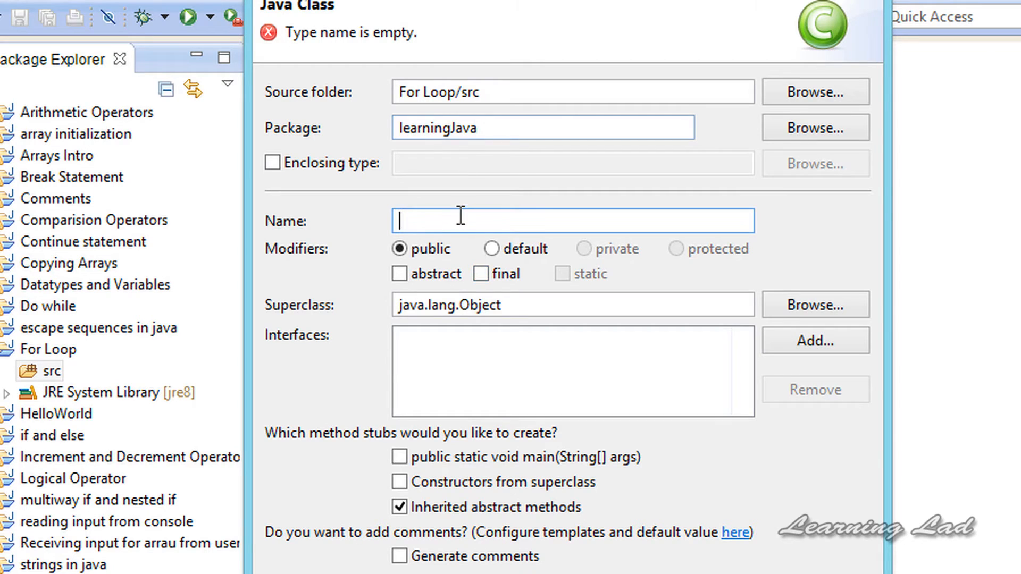
text(Man)
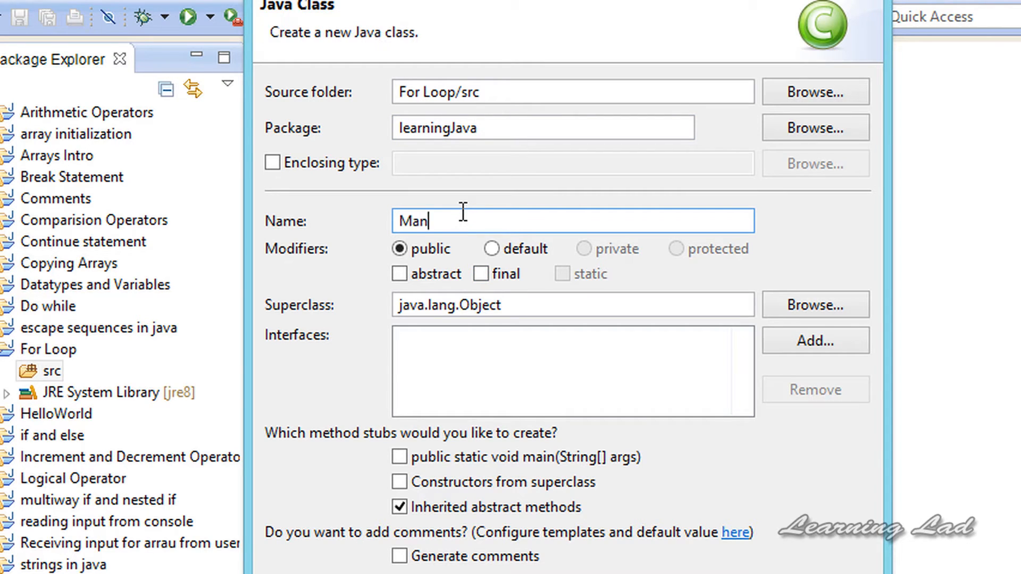
text(go)
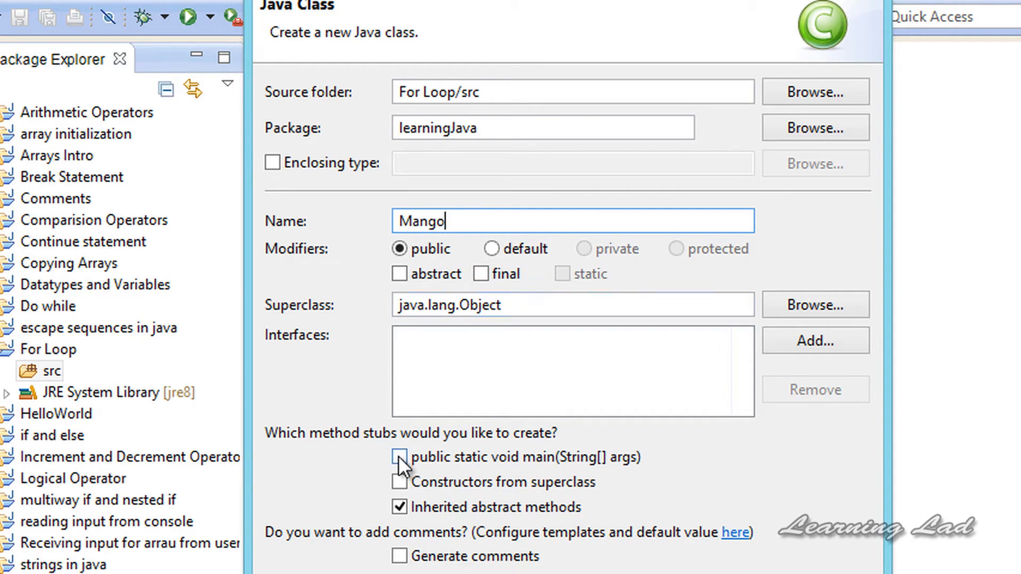
click(399, 456)
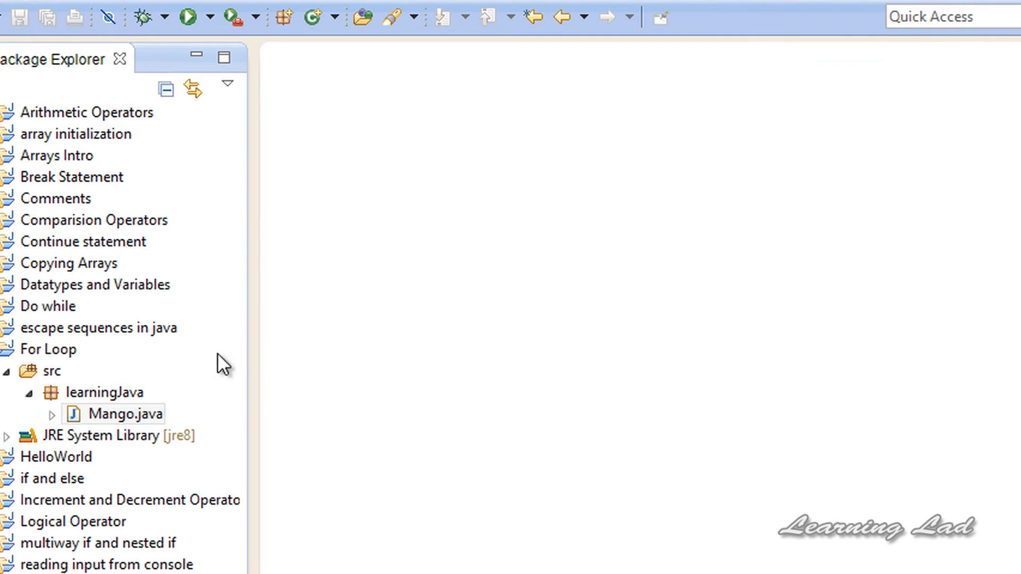
- Open Mango.java, delete the TODO comment and leave a blank line inside main
double_click(122, 414)
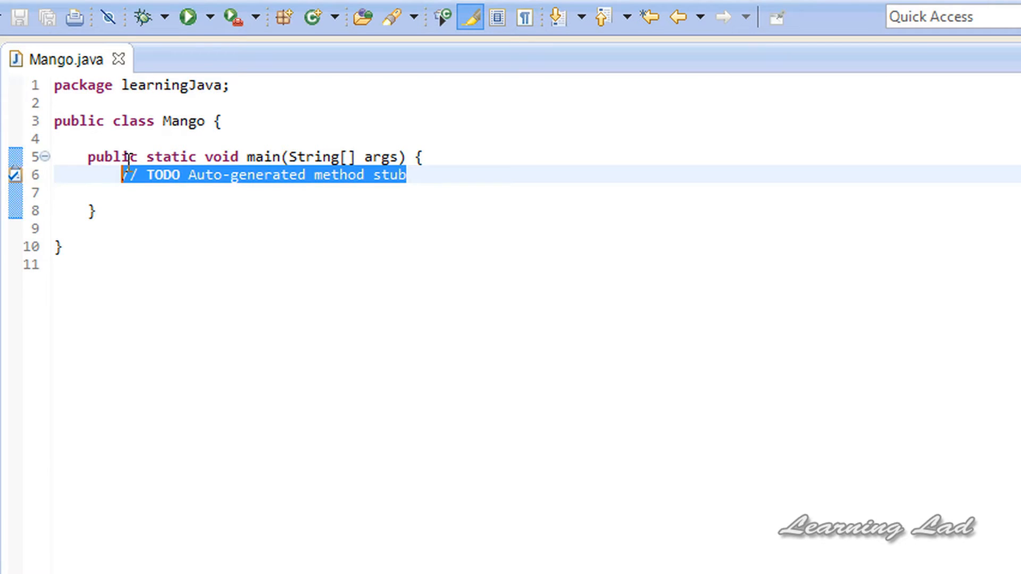
key(Delete)
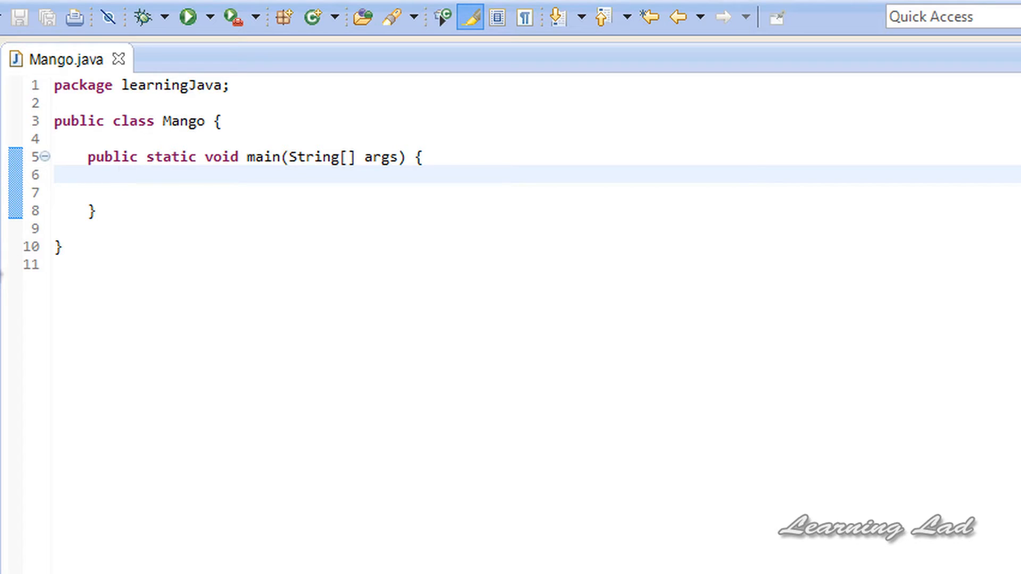
click(124, 175)
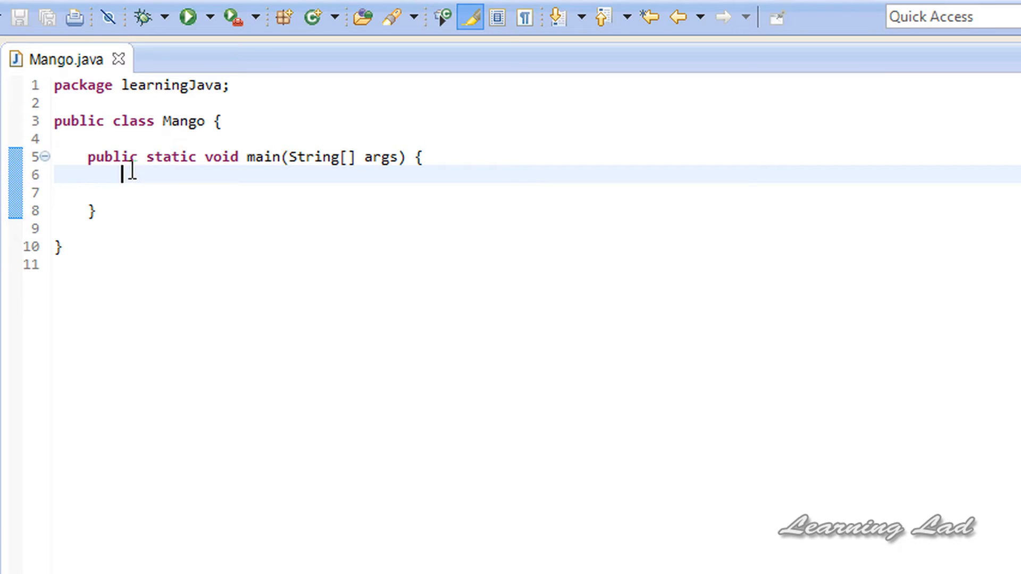
key(Return)
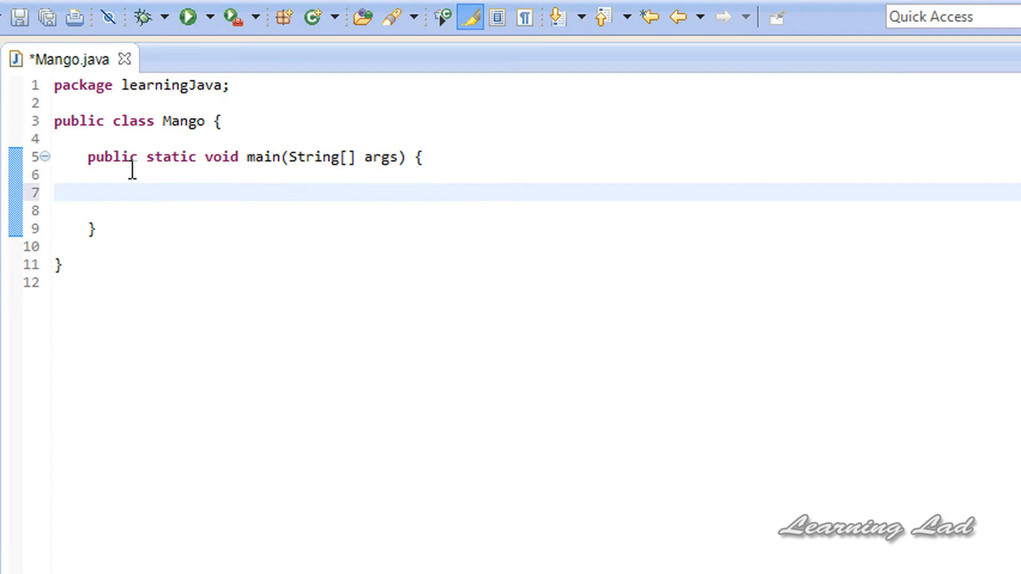
click(121, 193)
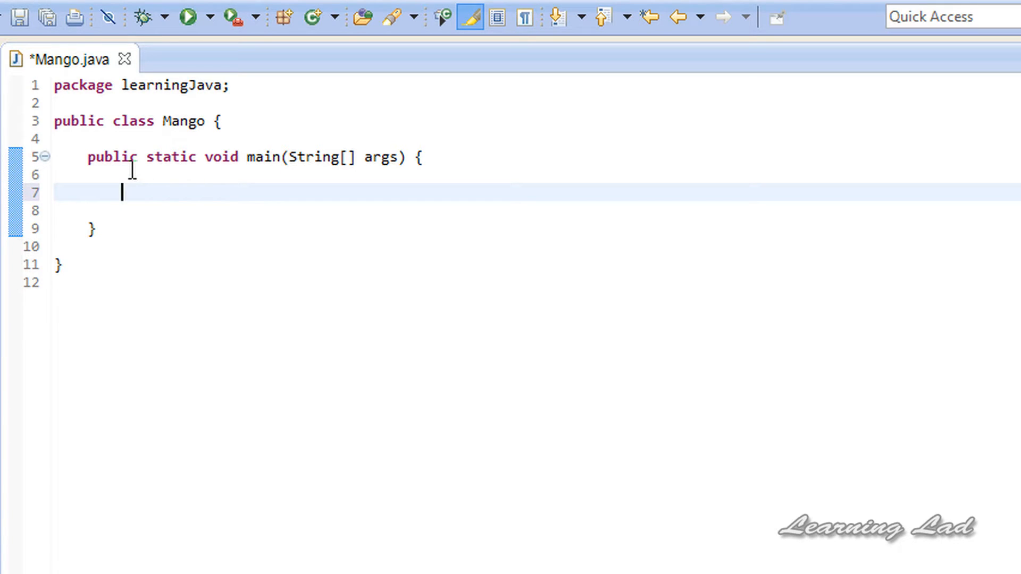
- Declare String names[] = {}; inside main
text(String)
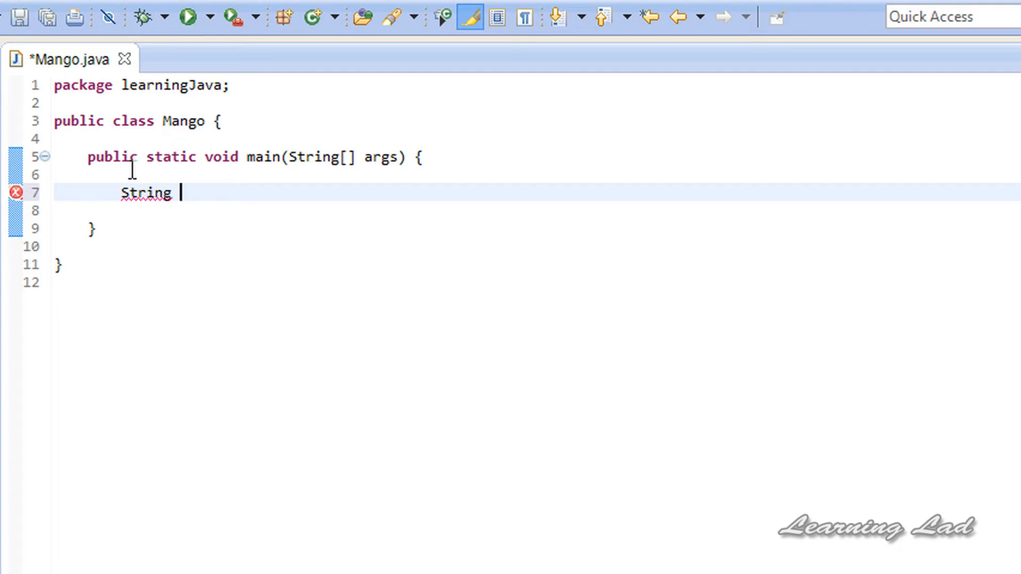
text(na)
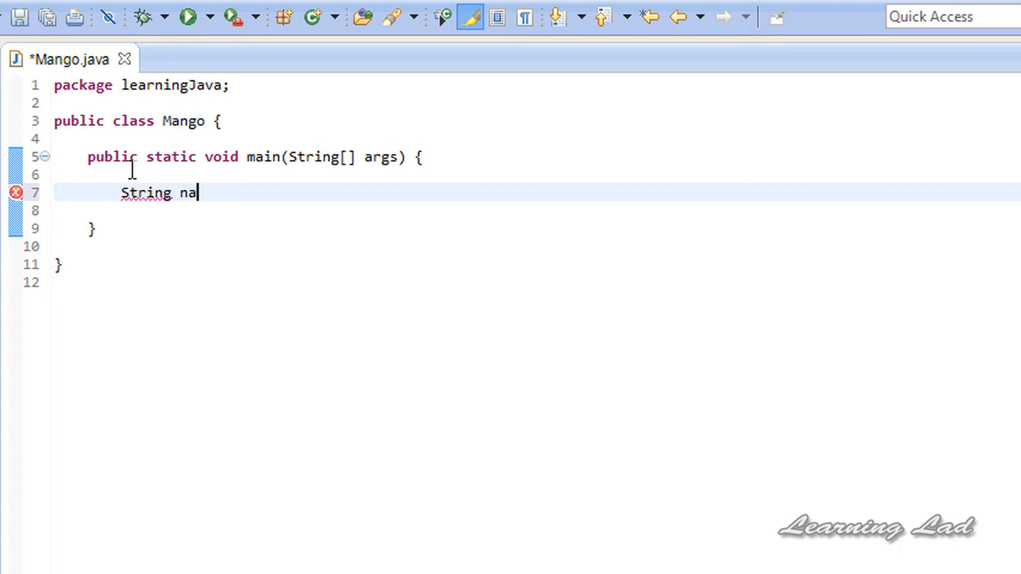
text(mes)
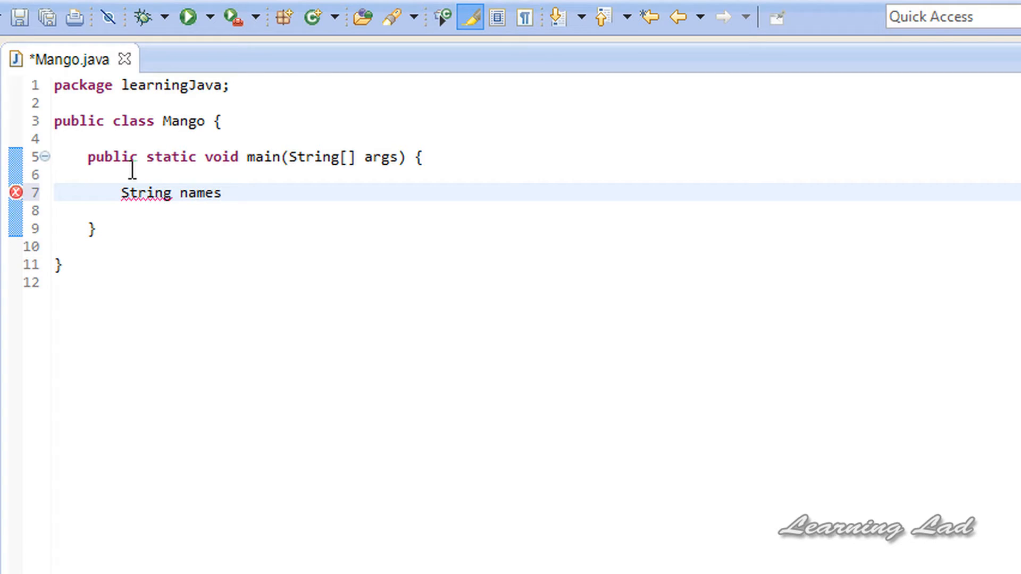
text([])
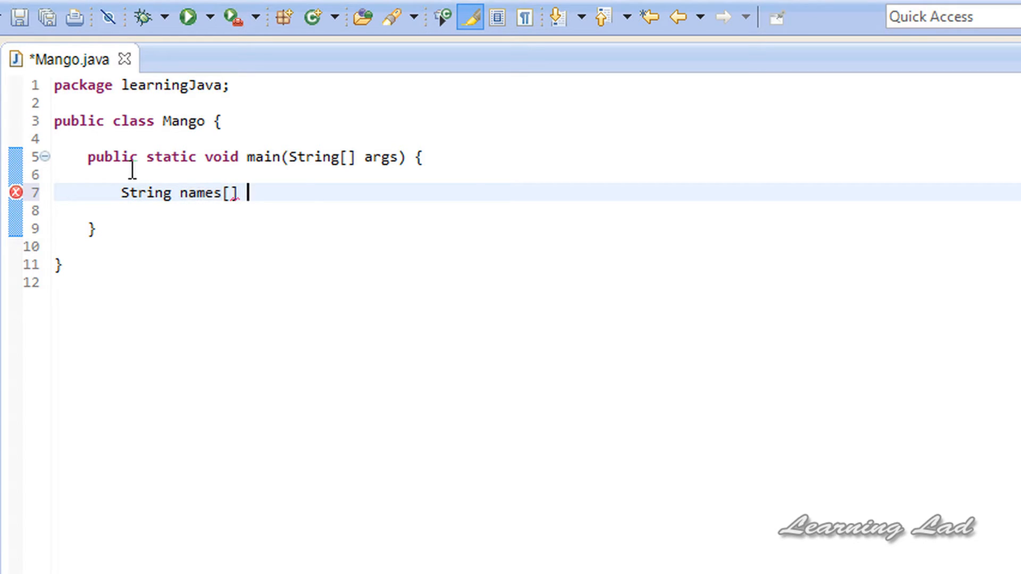
text(= {})
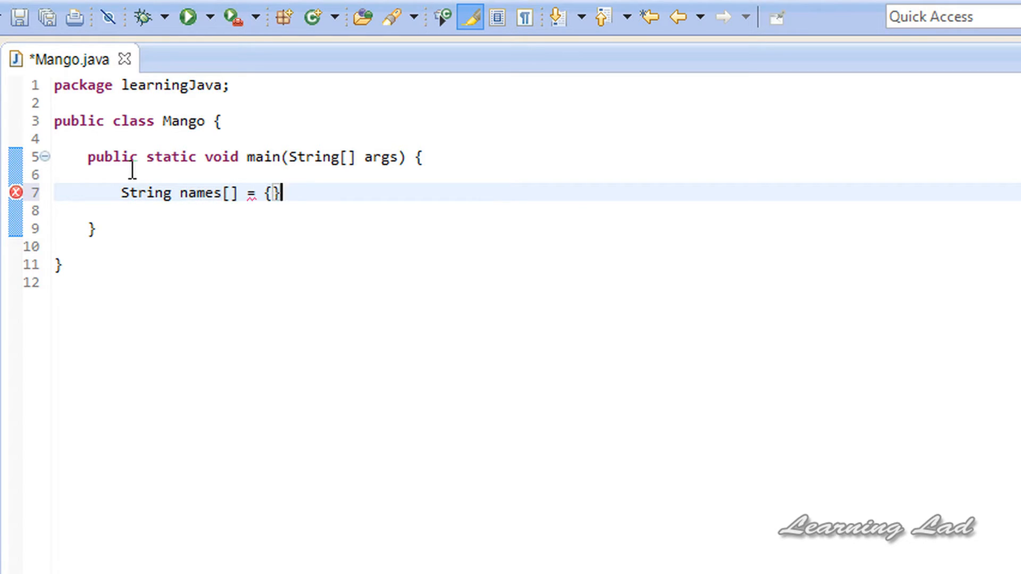
text(;)
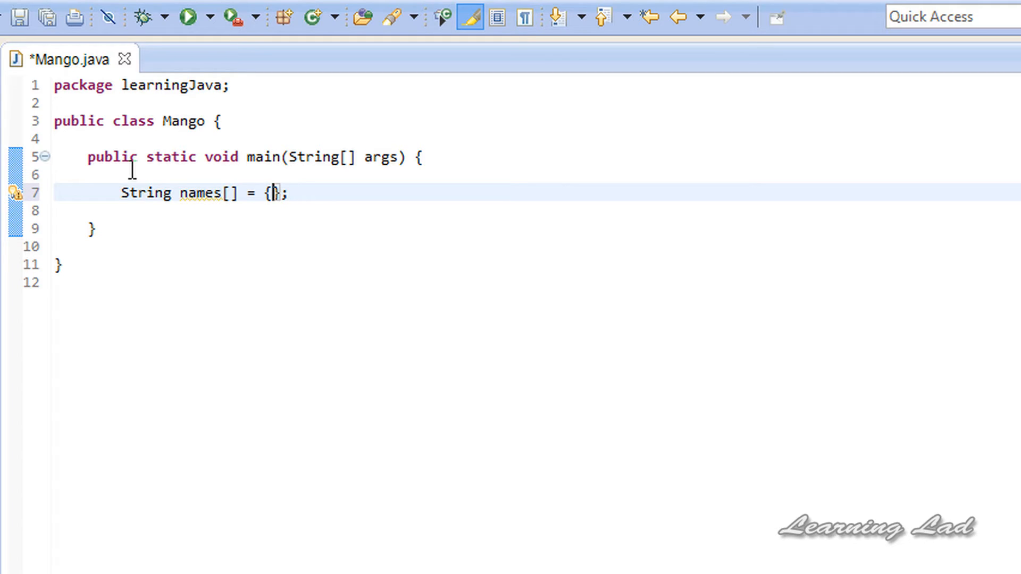
- Fill the array with "shreesha", "anjali", "ajay", "akshay" and add blank lines below it
text("")
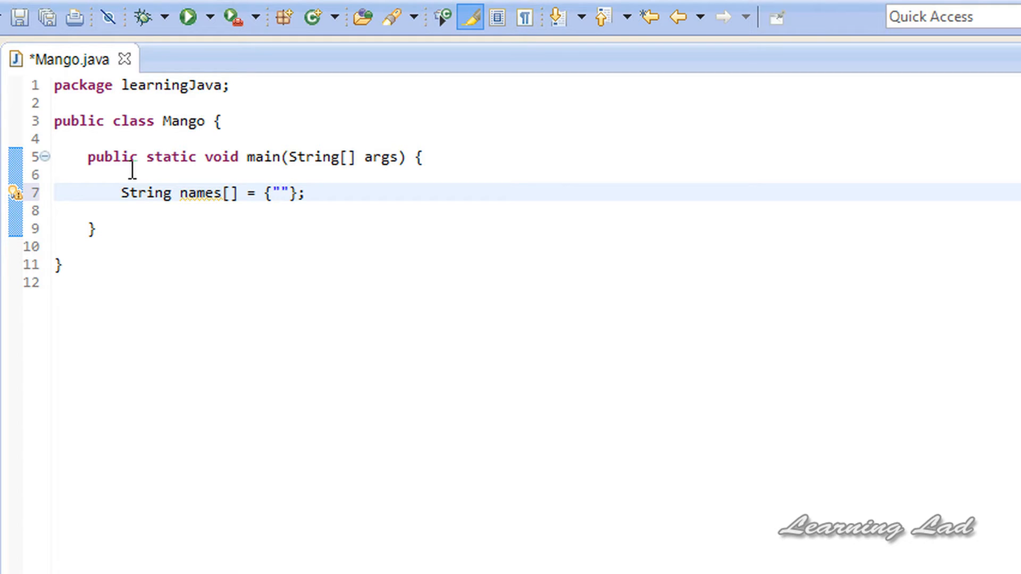
text(shreesha)
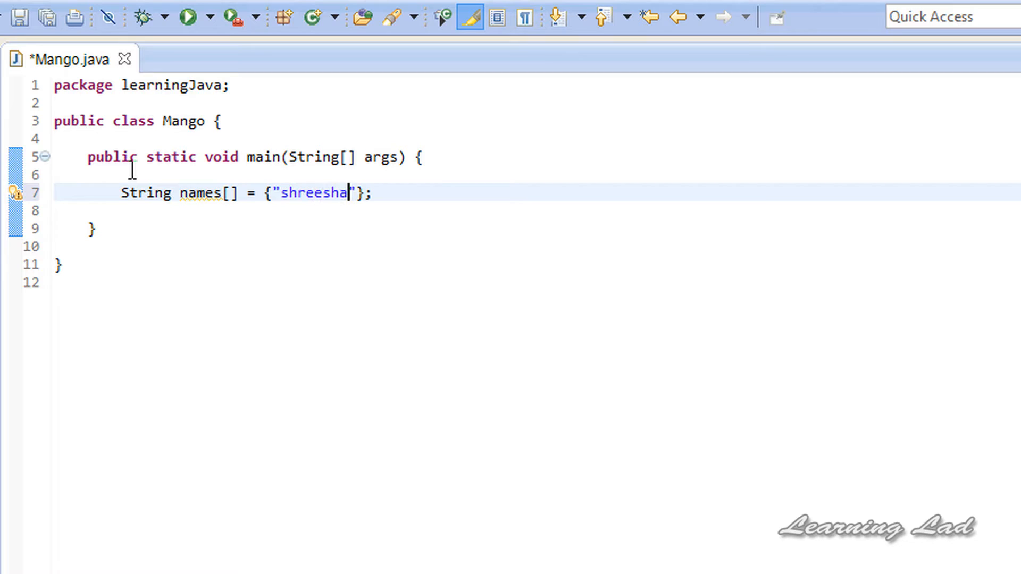
text(,"")
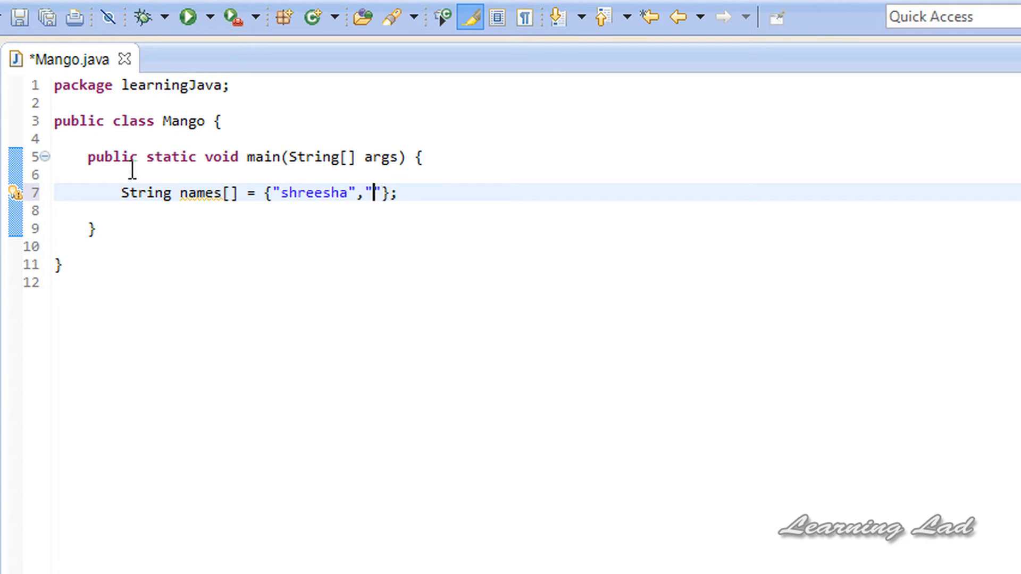
text(anjali)
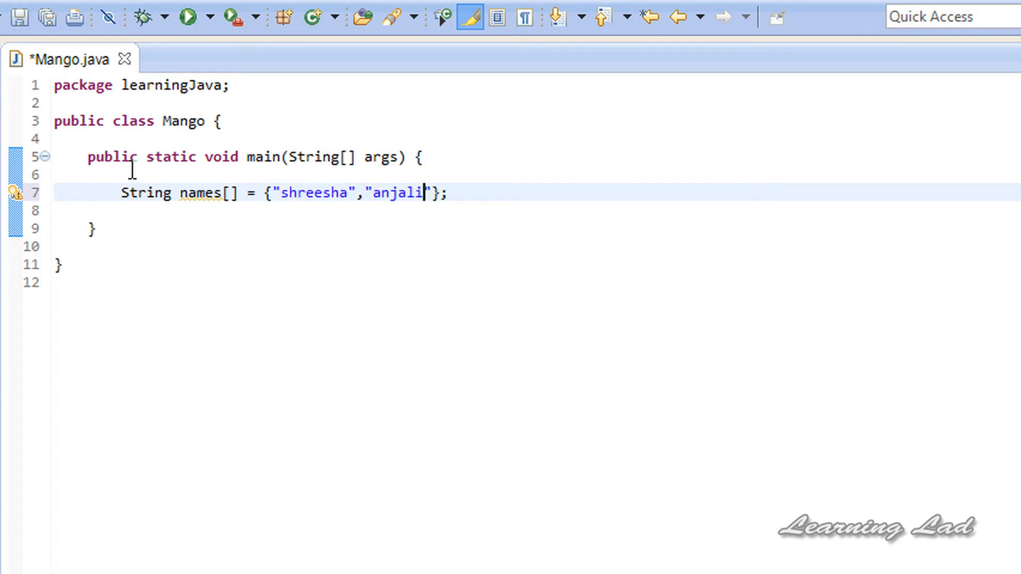
text(,")
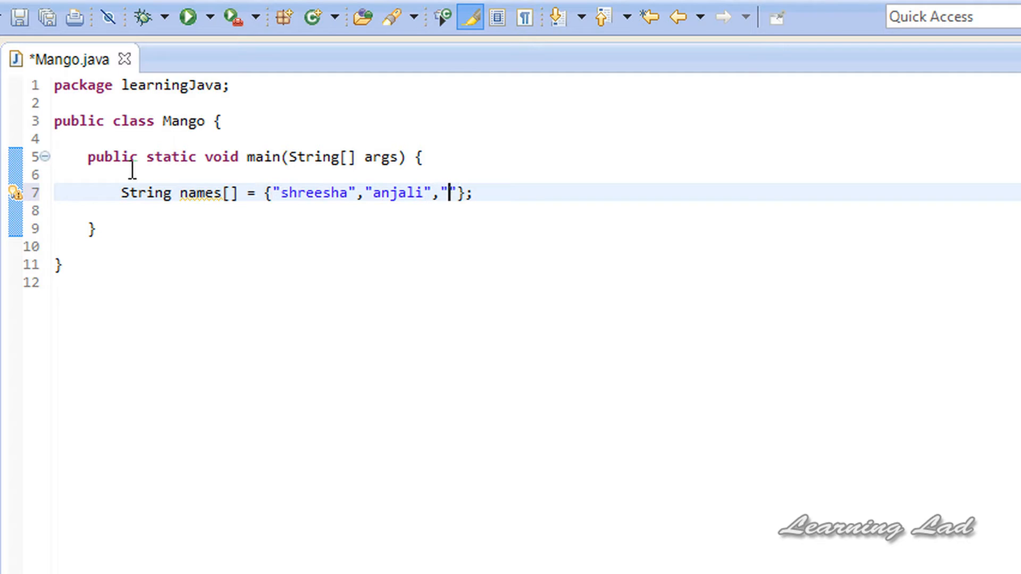
text(aj)
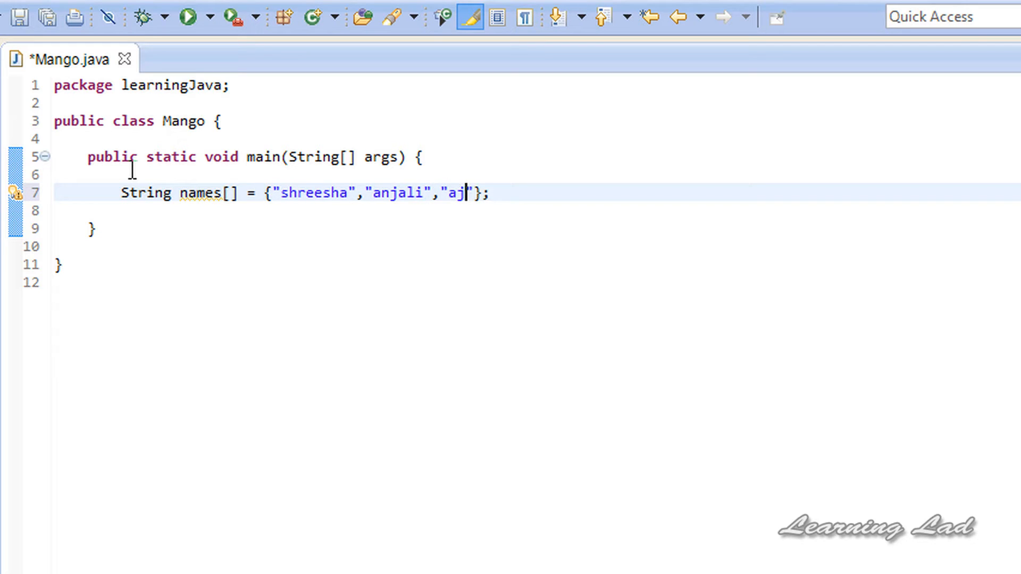
text(ay",)
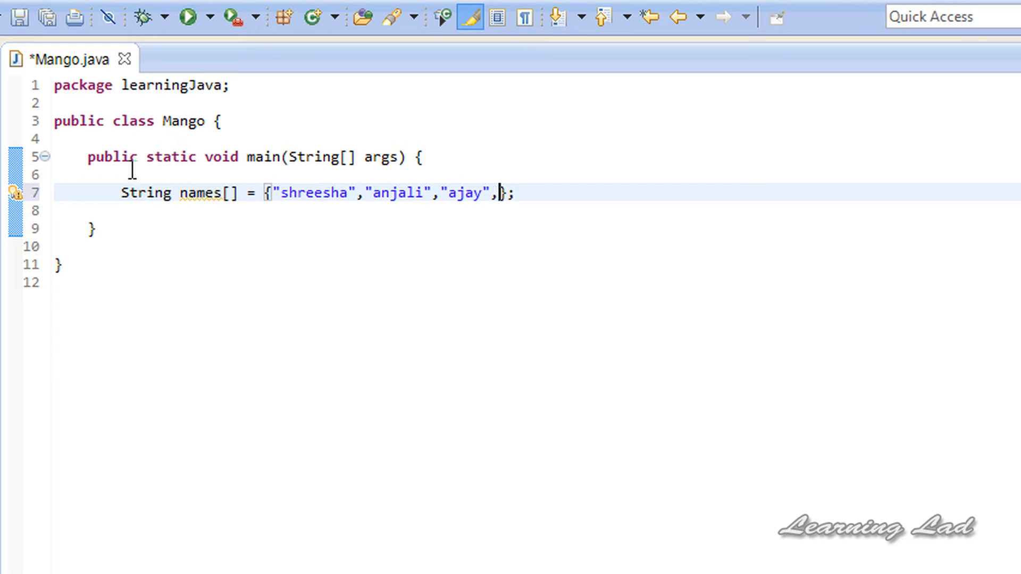
text("aks)
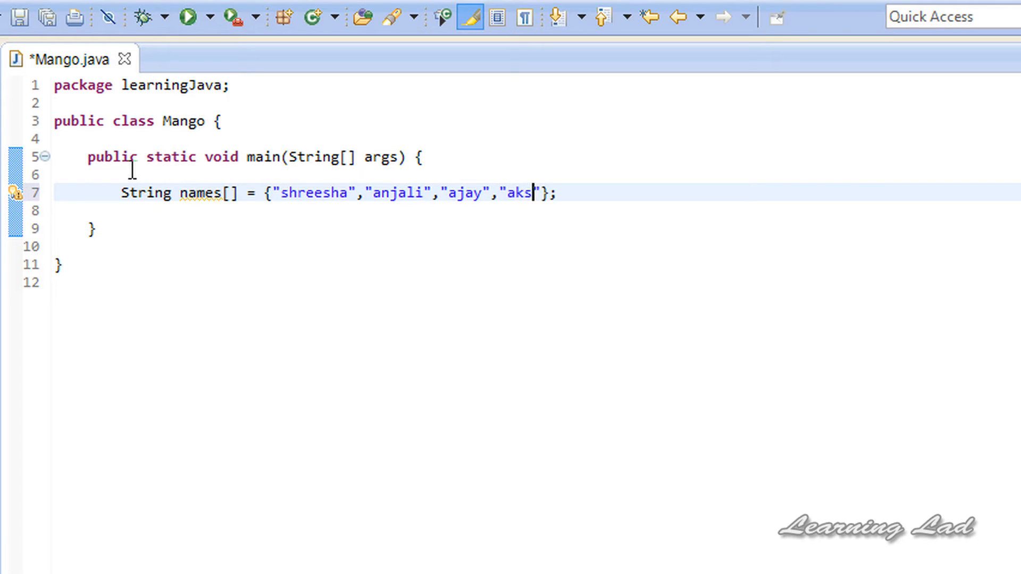
text(hay)
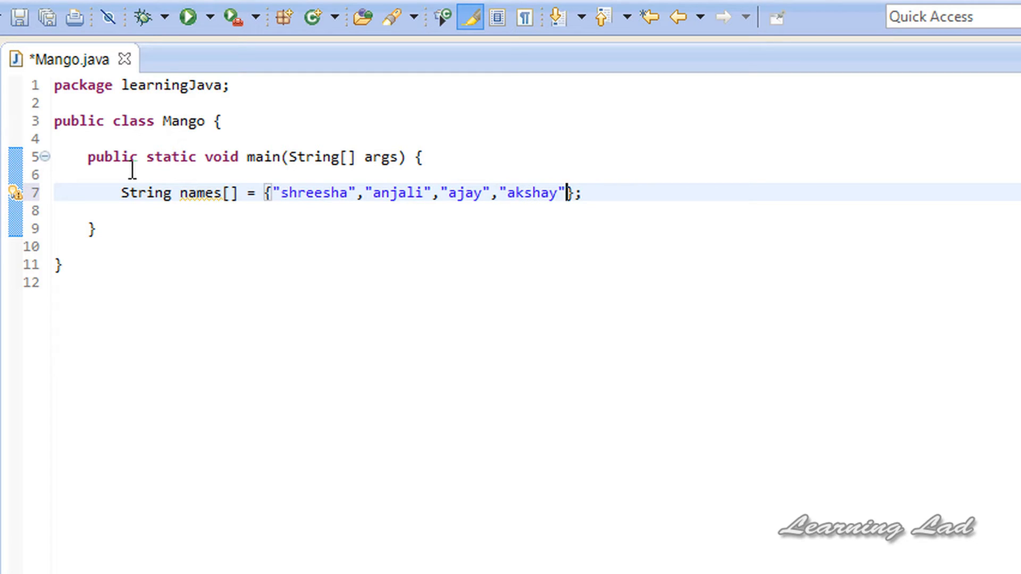
key(Return)
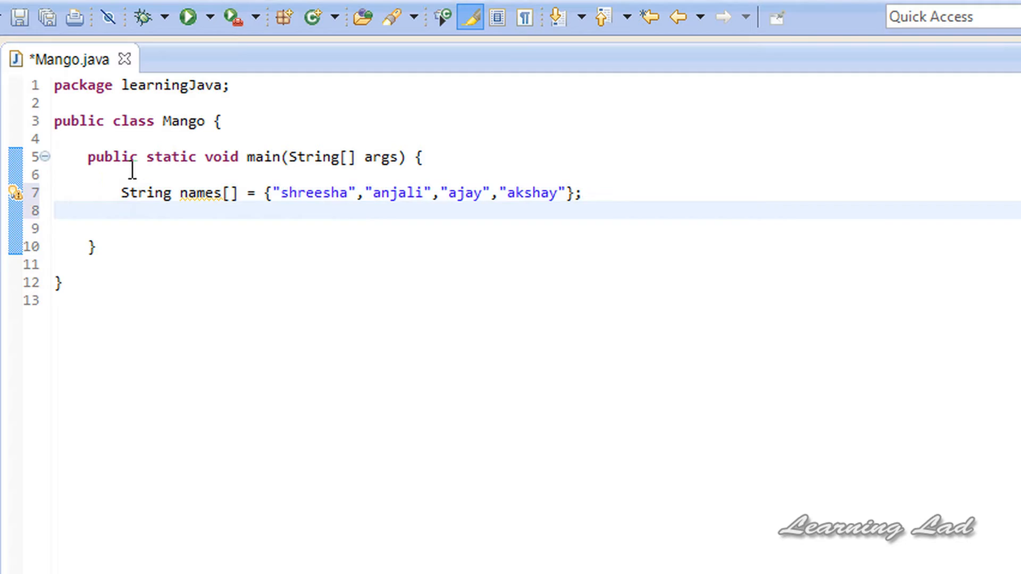
key(Return)
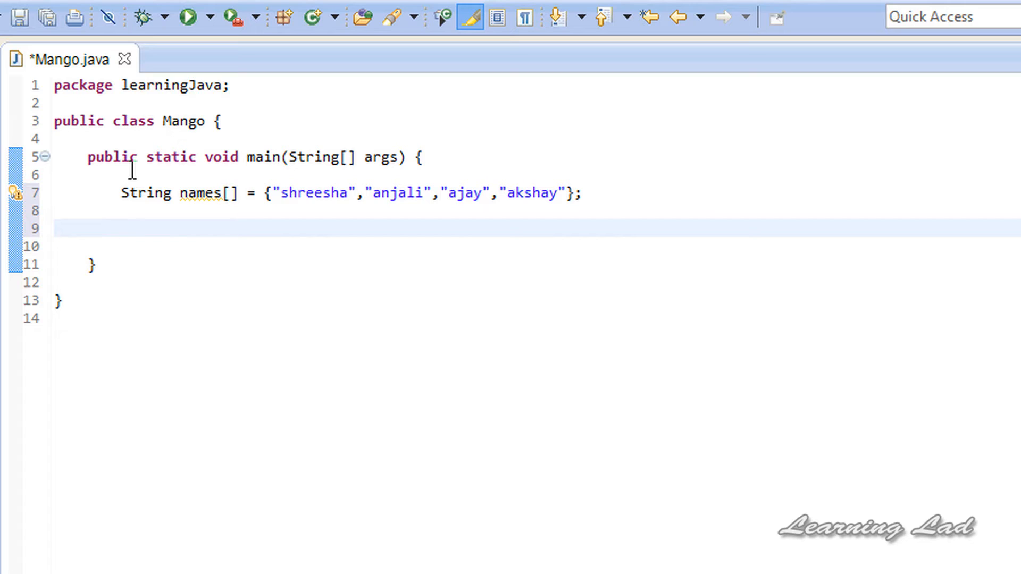
- Write an empty for(){} skeleton below the names array
text(for)
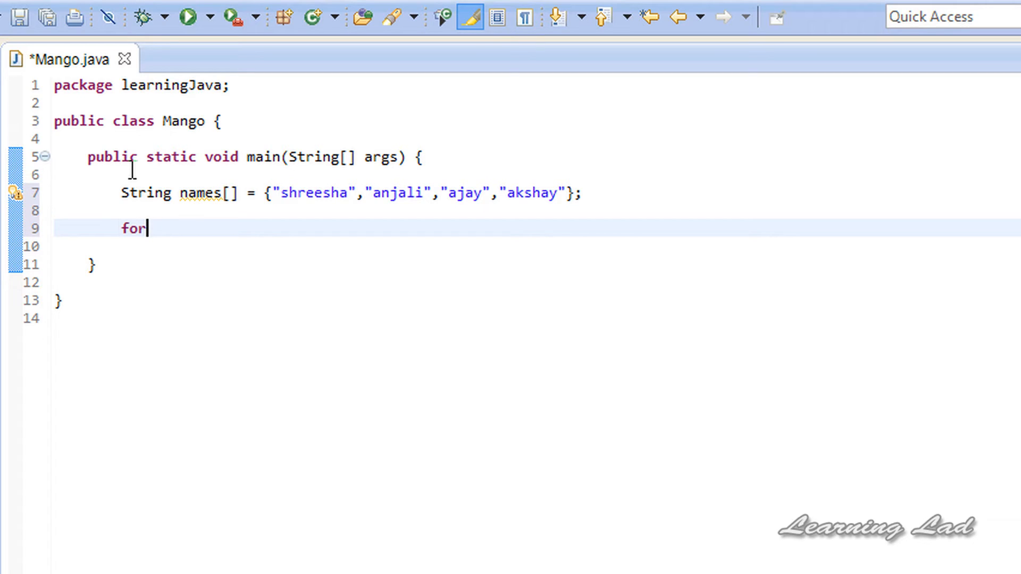
text((){})
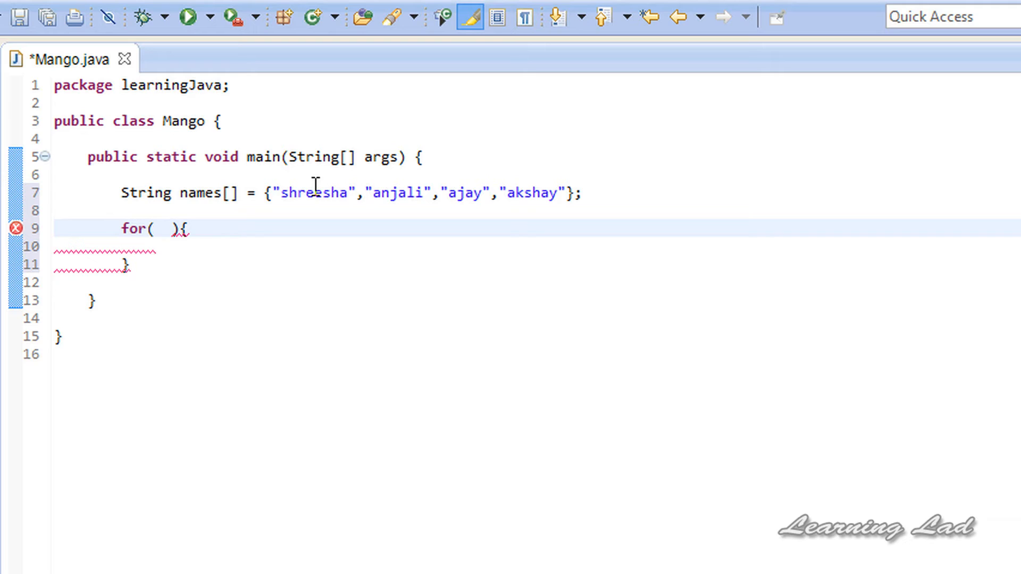
click(162, 229)
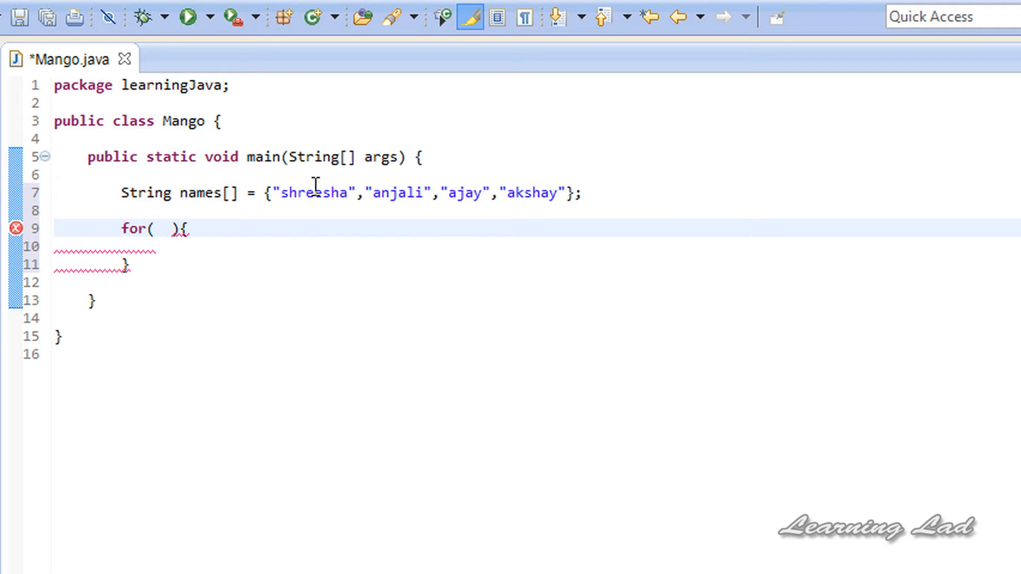
double_click(314, 192)
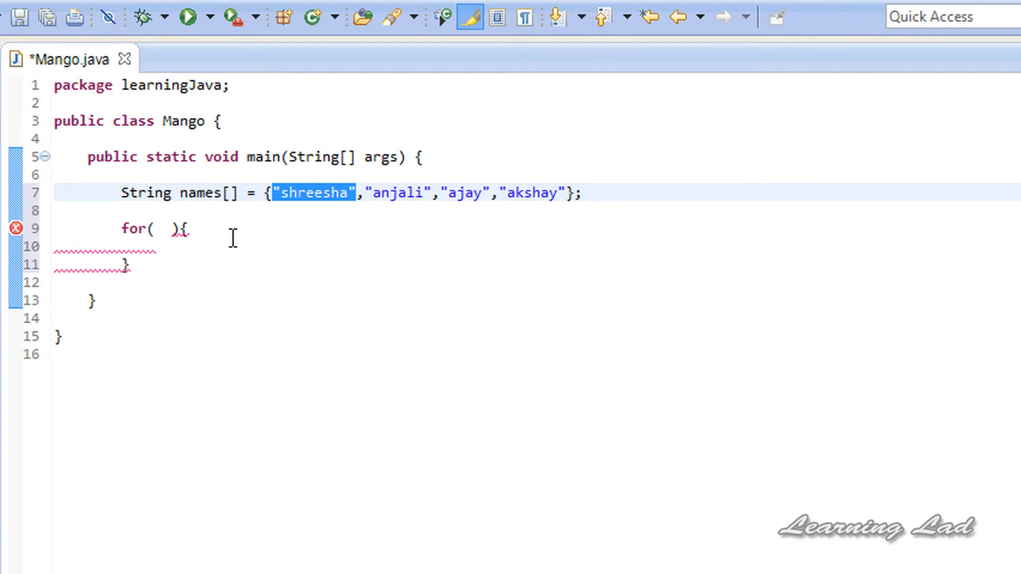
mouse_move(217, 202)
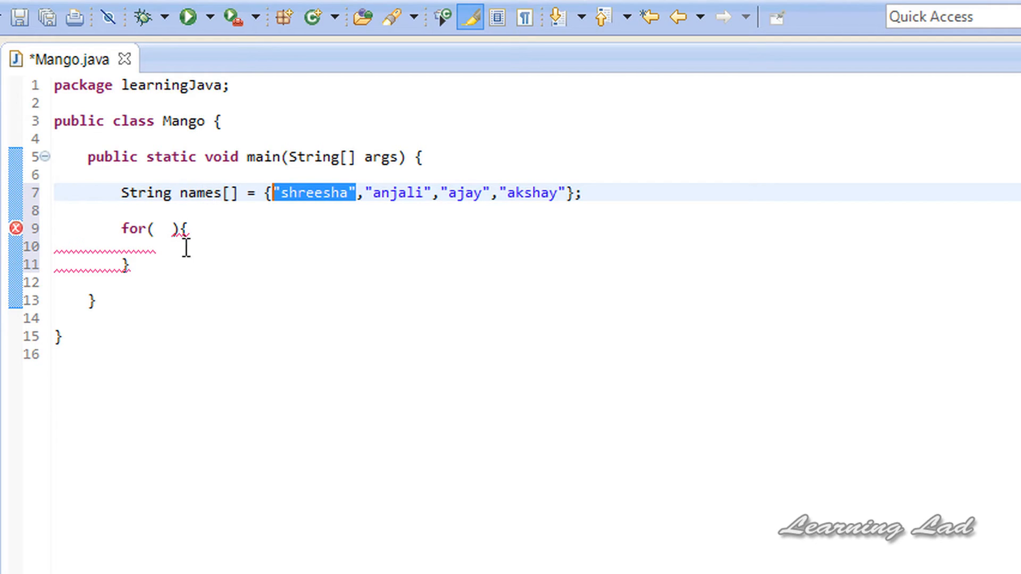
mouse_move(184, 228)
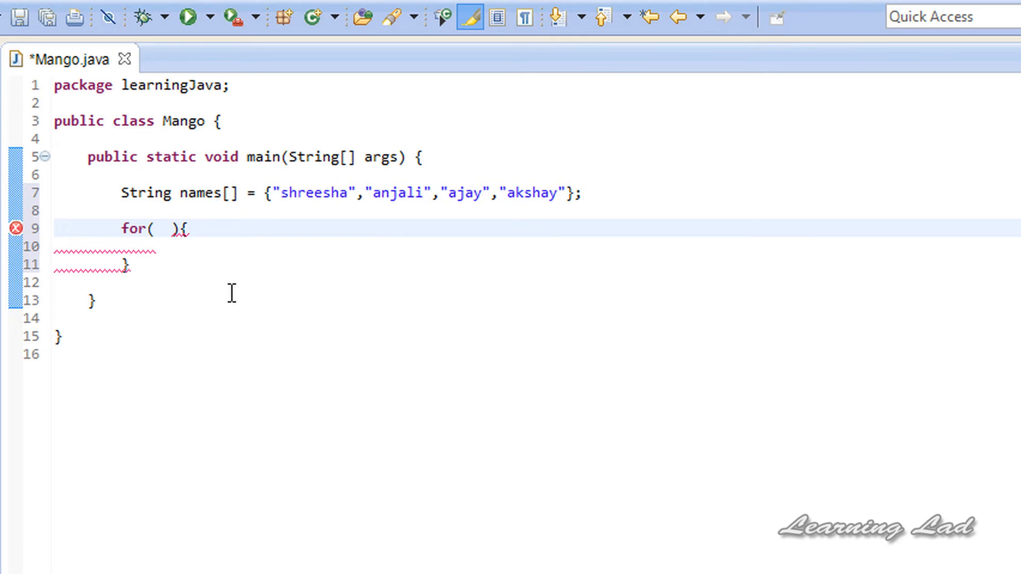
click(163, 228)
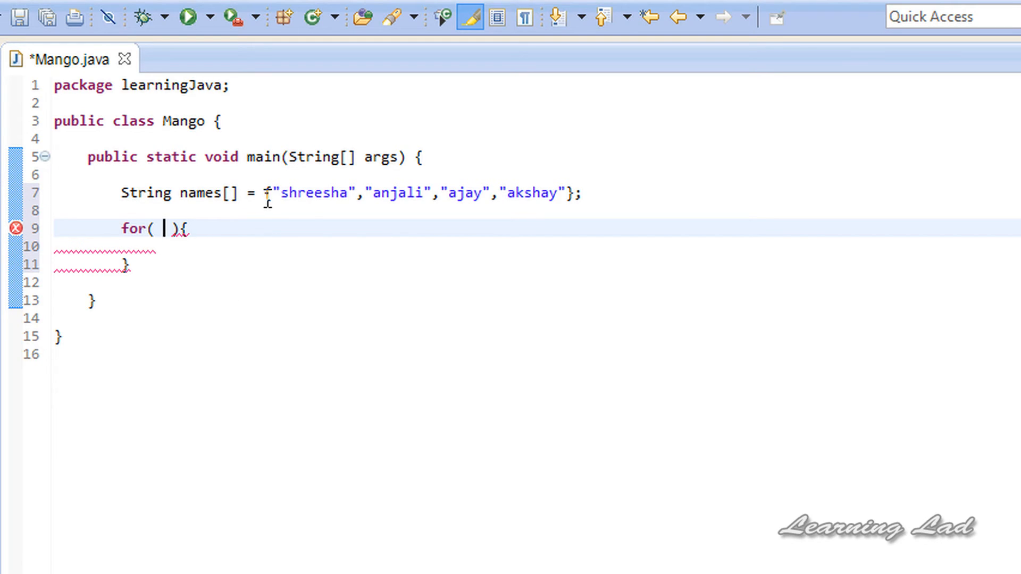
mouse_move(296, 201)
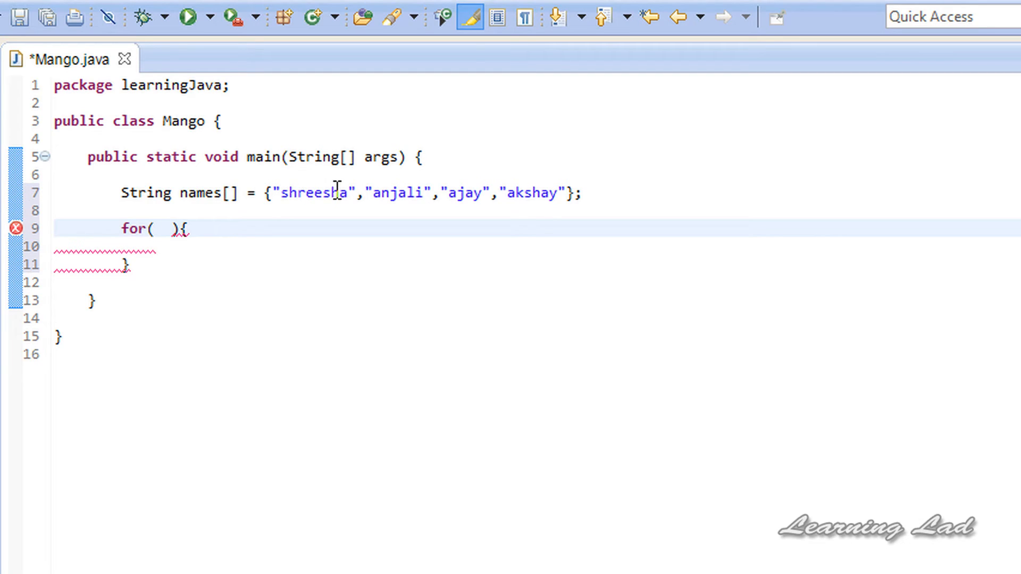
- Write the loop header as String name : names and move into the loop body
text(St)
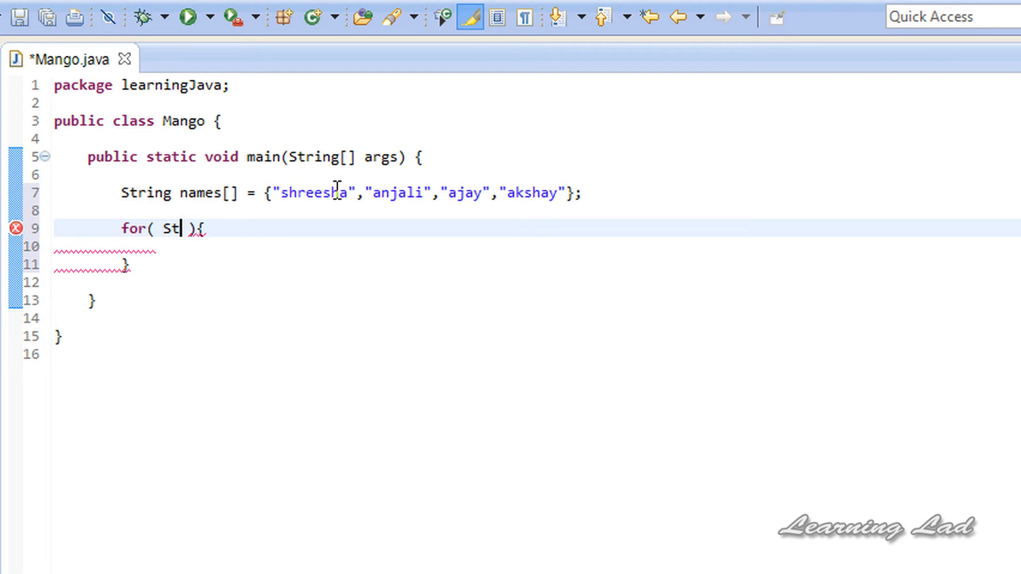
text(ring)
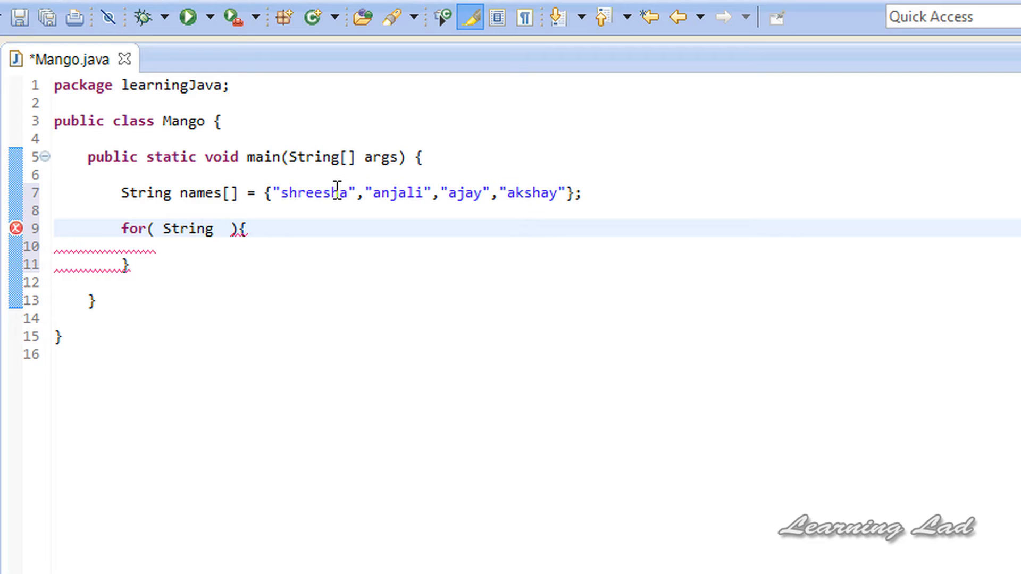
text(na)
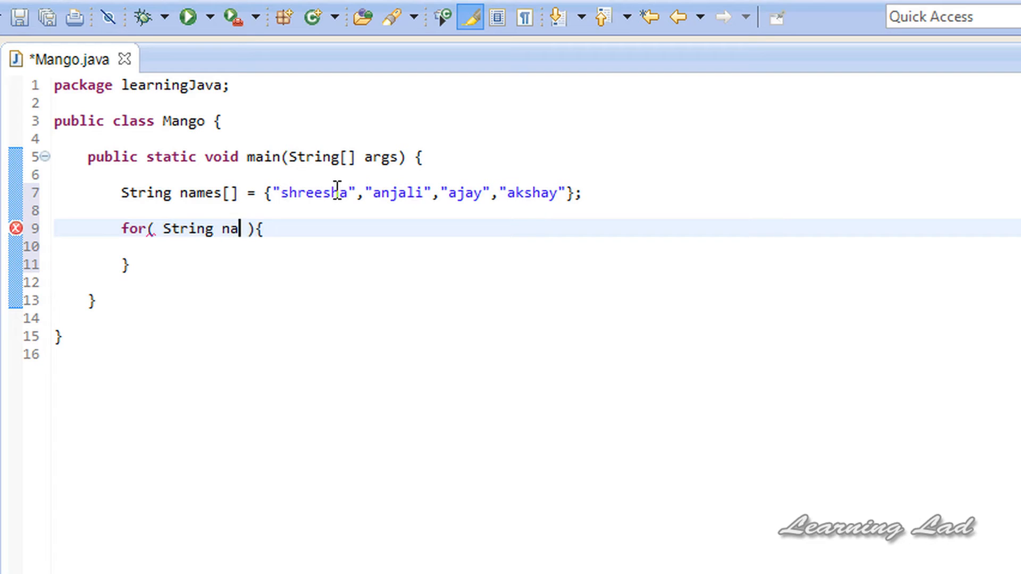
text(me :)
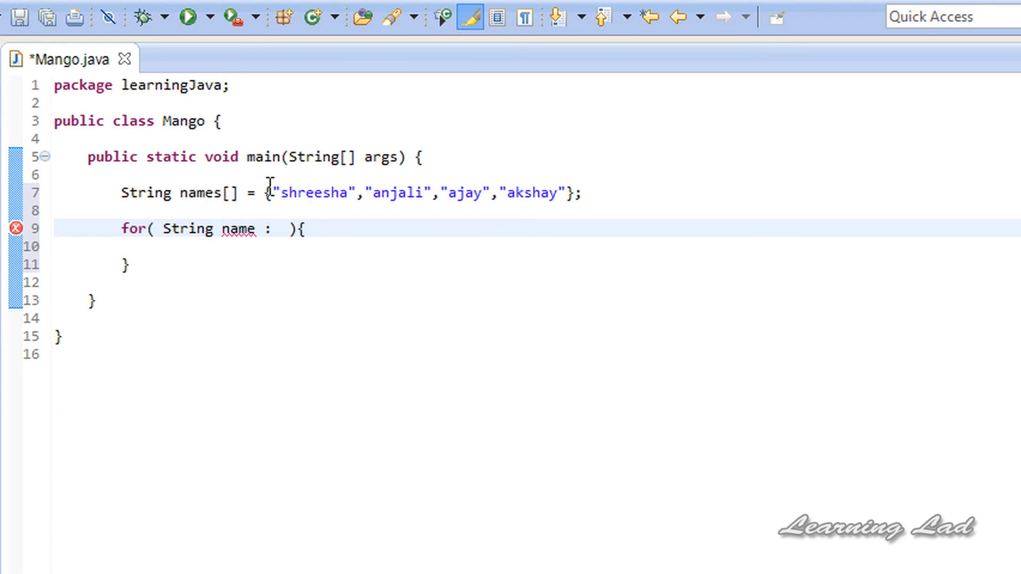
text(names)
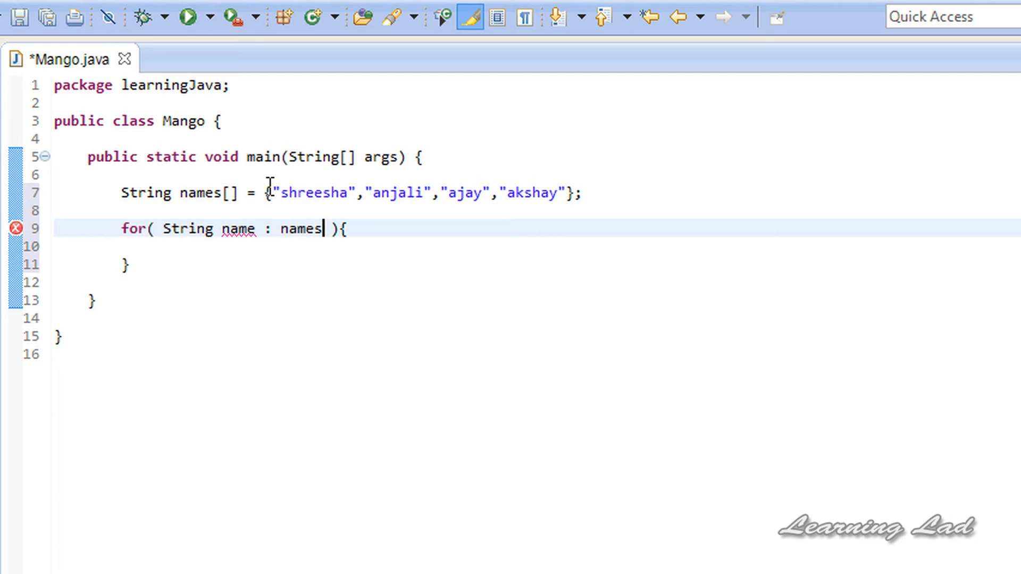
click(273, 246)
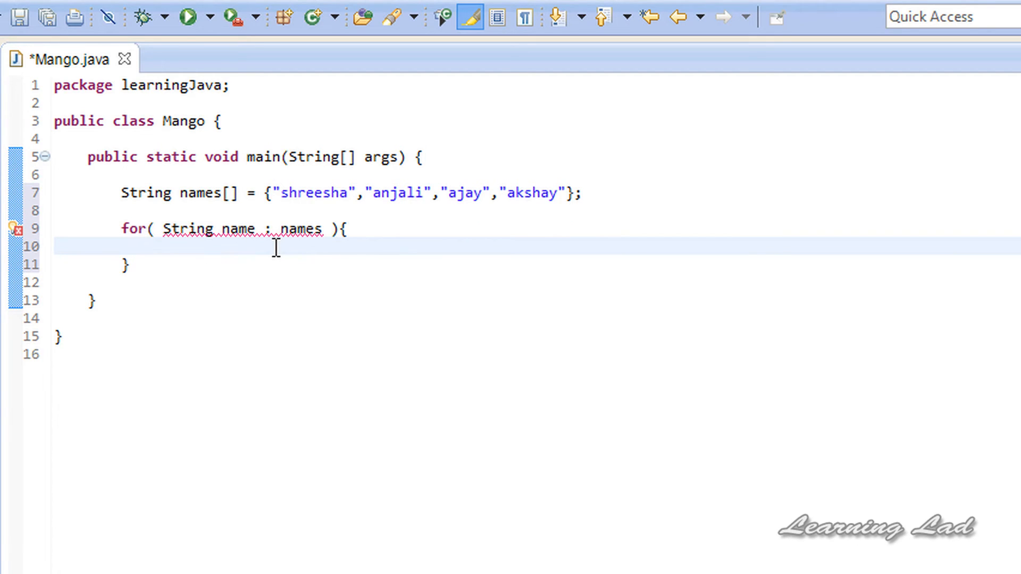
- Write System.out.println(name); inside the loop body
text(Syste)
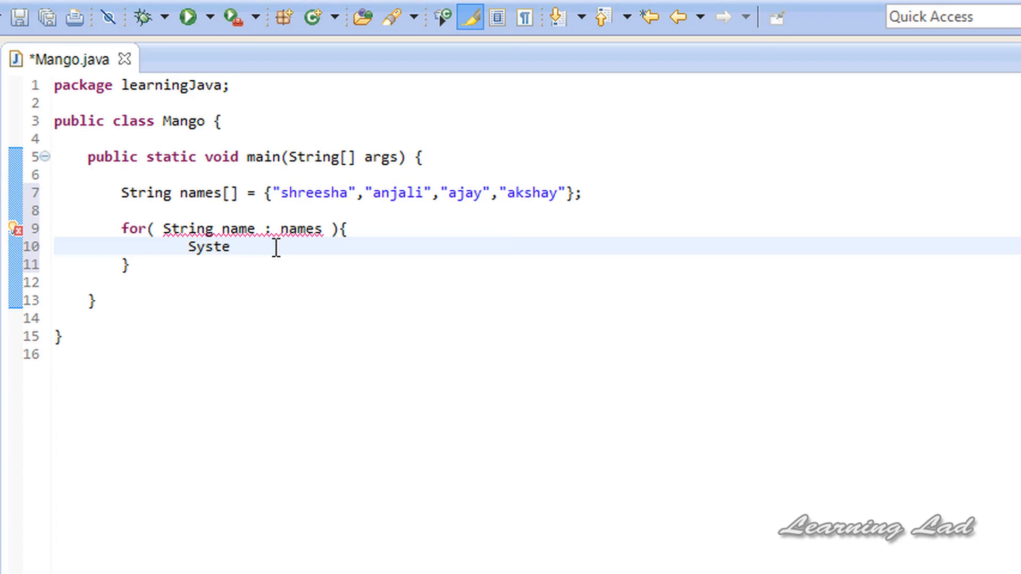
text(m)
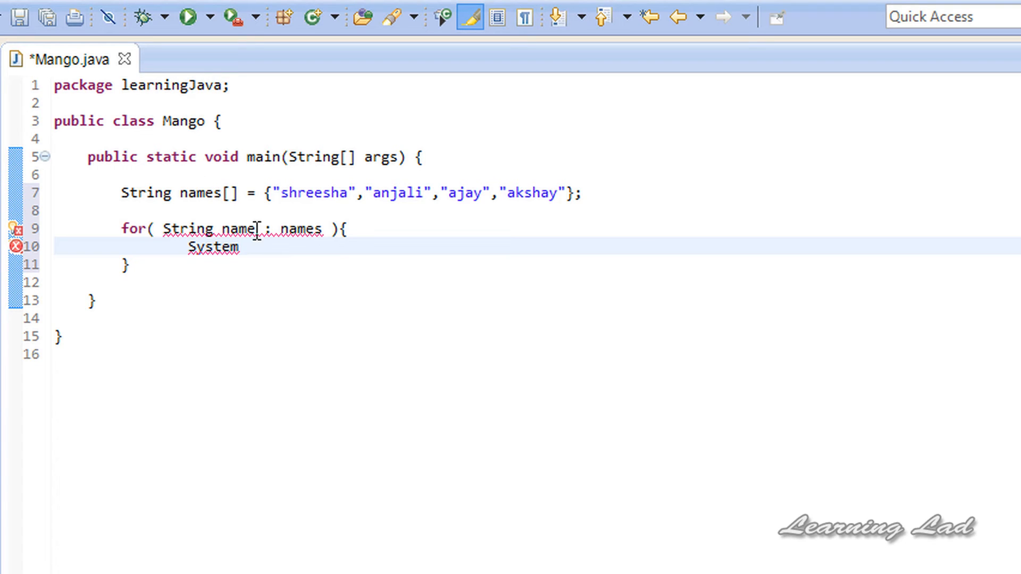
text(.)
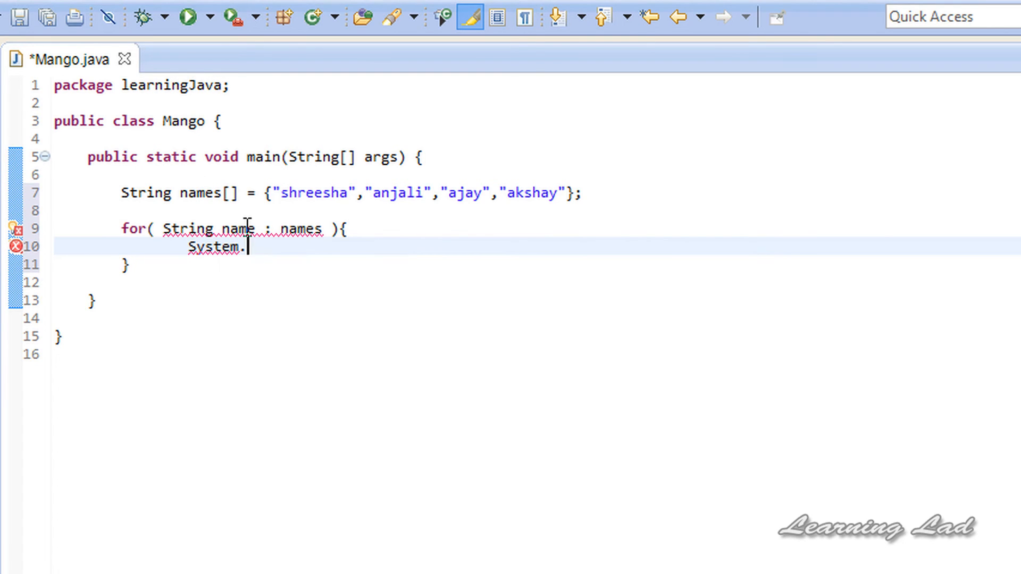
text(out.)
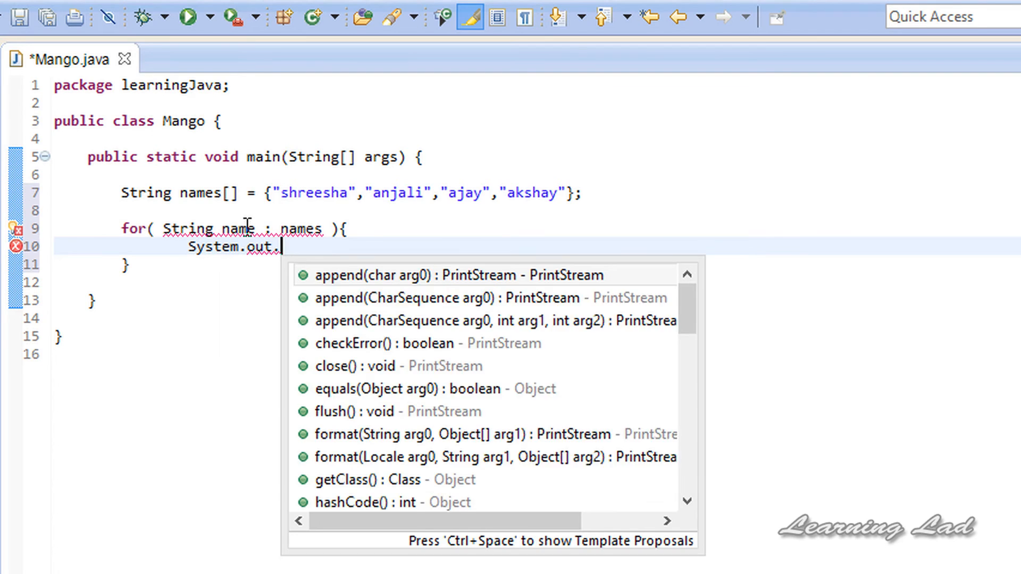
text(println(name);)
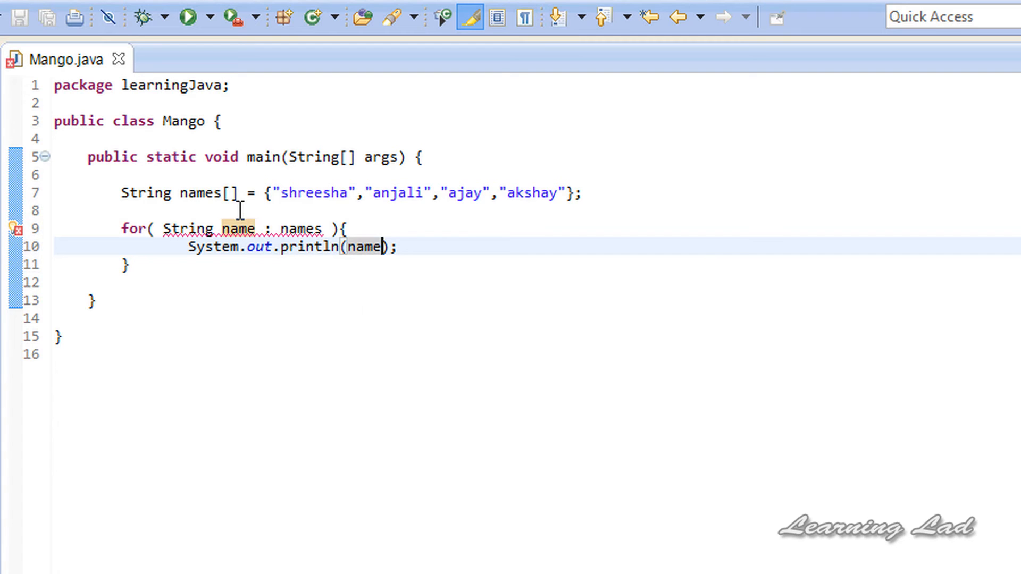
mouse_move(15, 235)
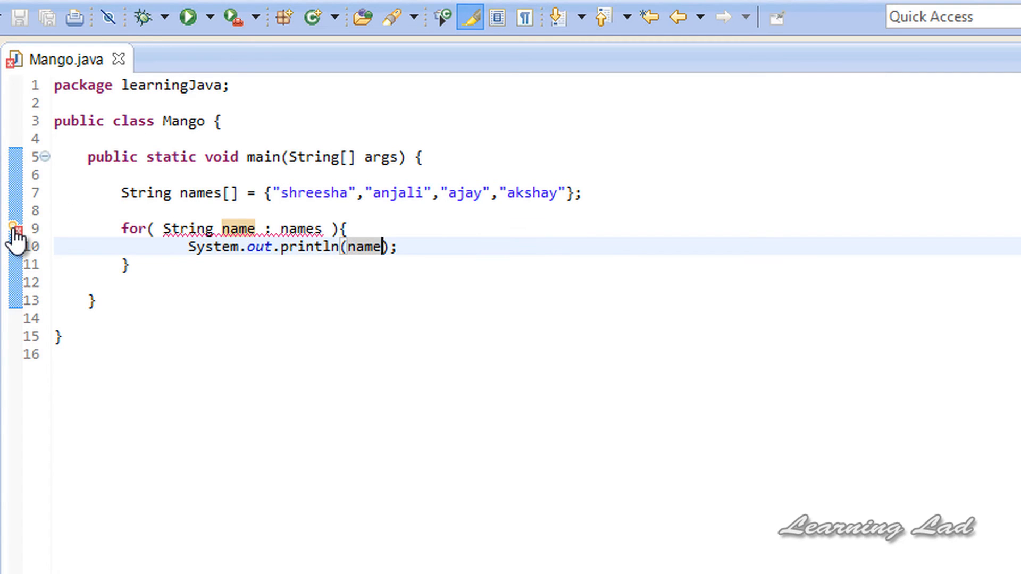
- Bring up quick fixes for the for-each loop error on line 9
click(11, 229)
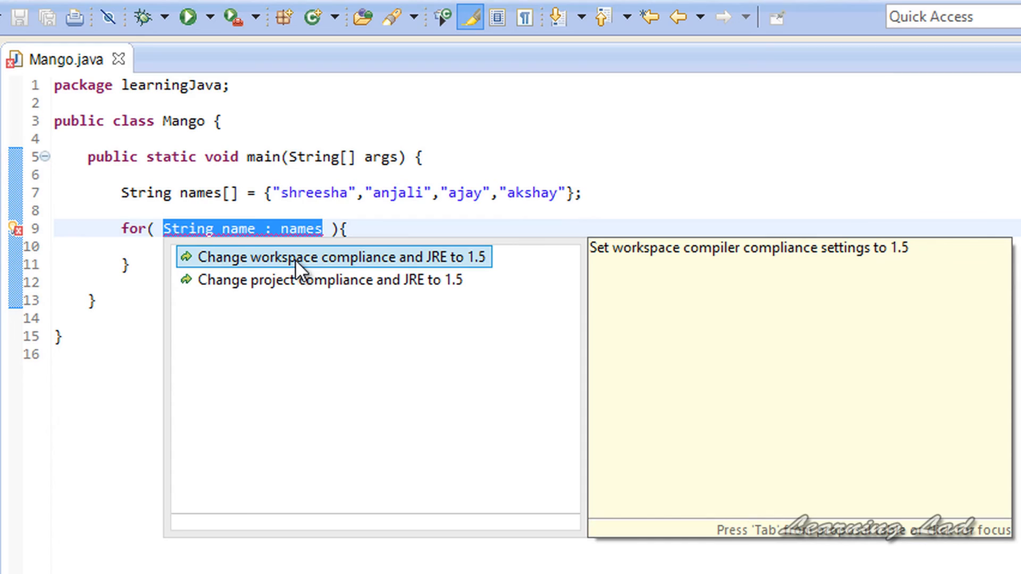
mouse_move(331, 274)
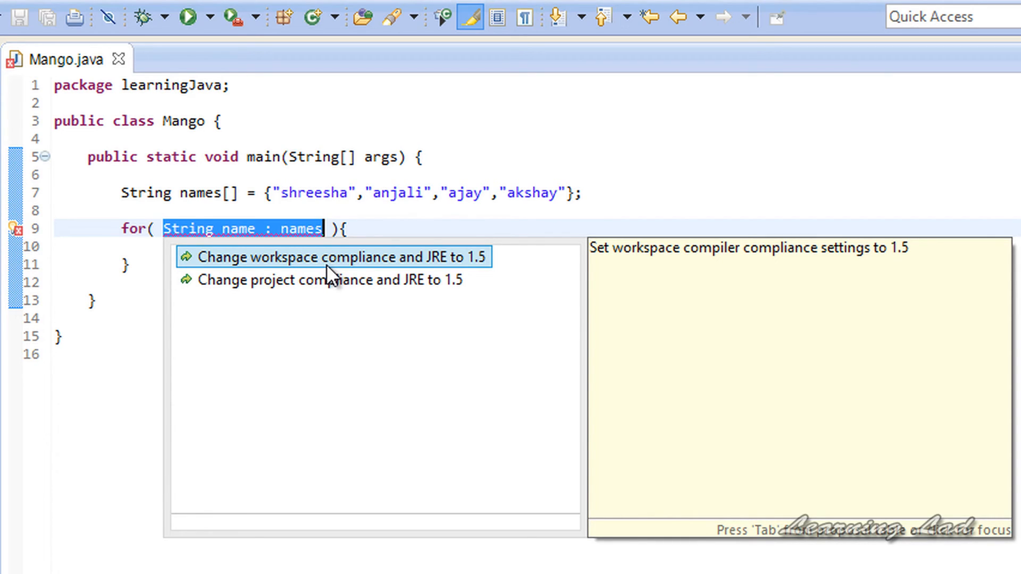
mouse_move(298, 280)
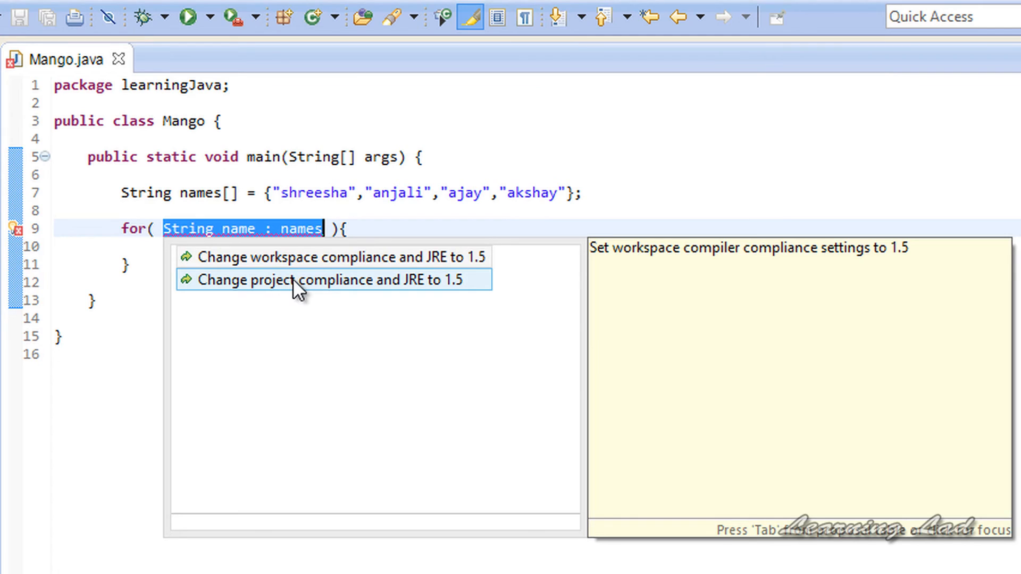
mouse_move(326, 295)
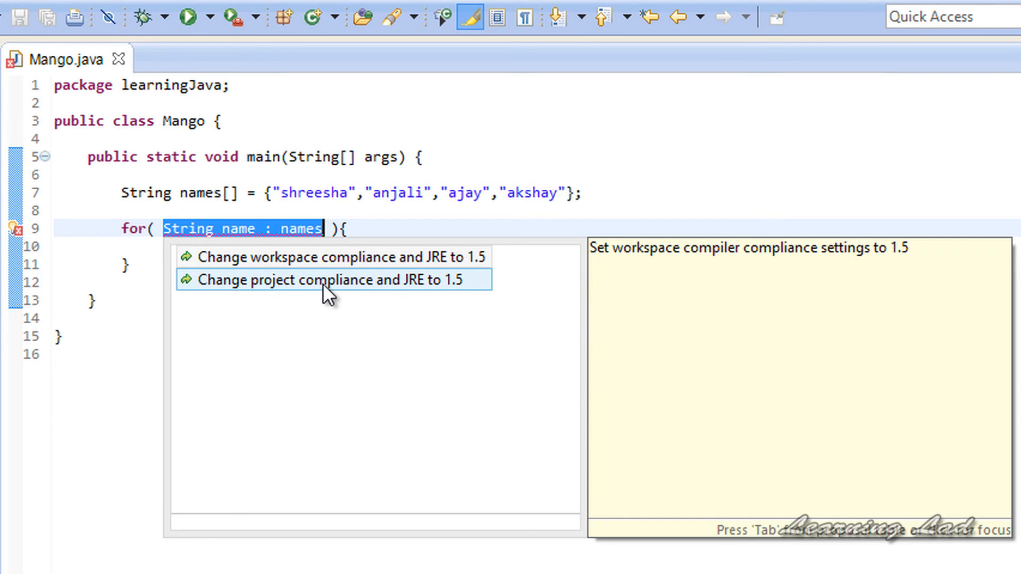
mouse_move(334, 293)
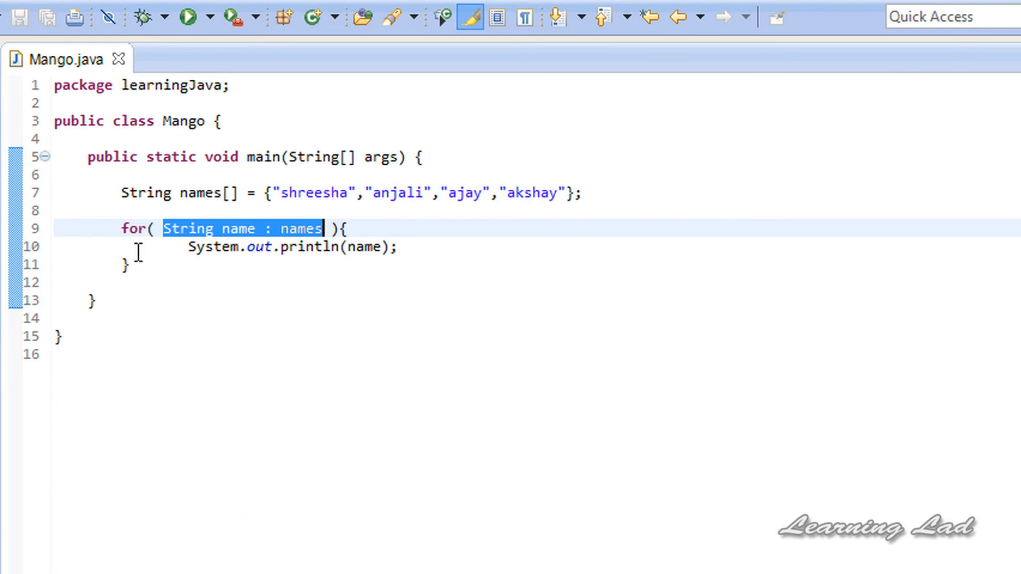
mouse_move(61, 249)
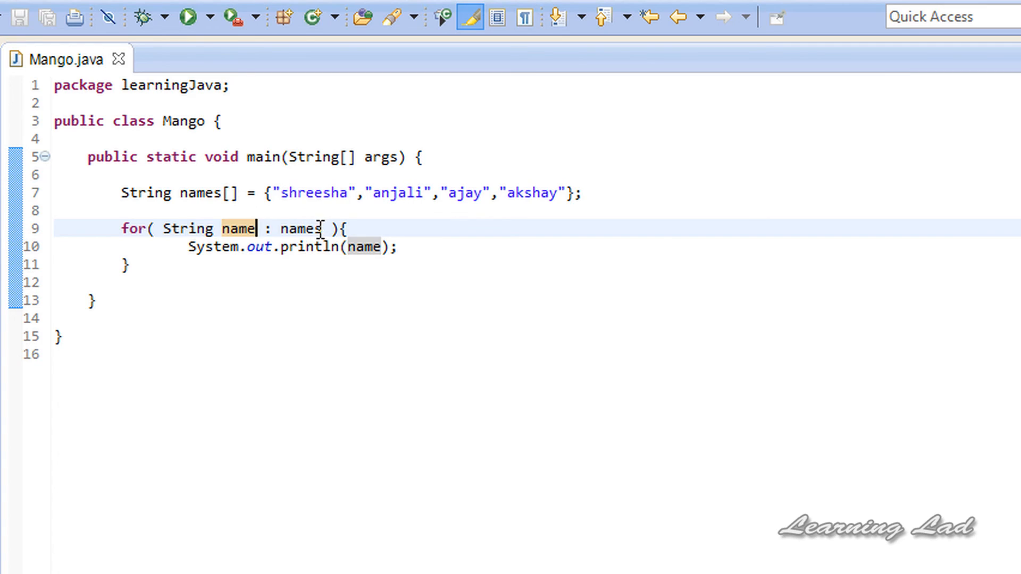
mouse_move(223, 371)
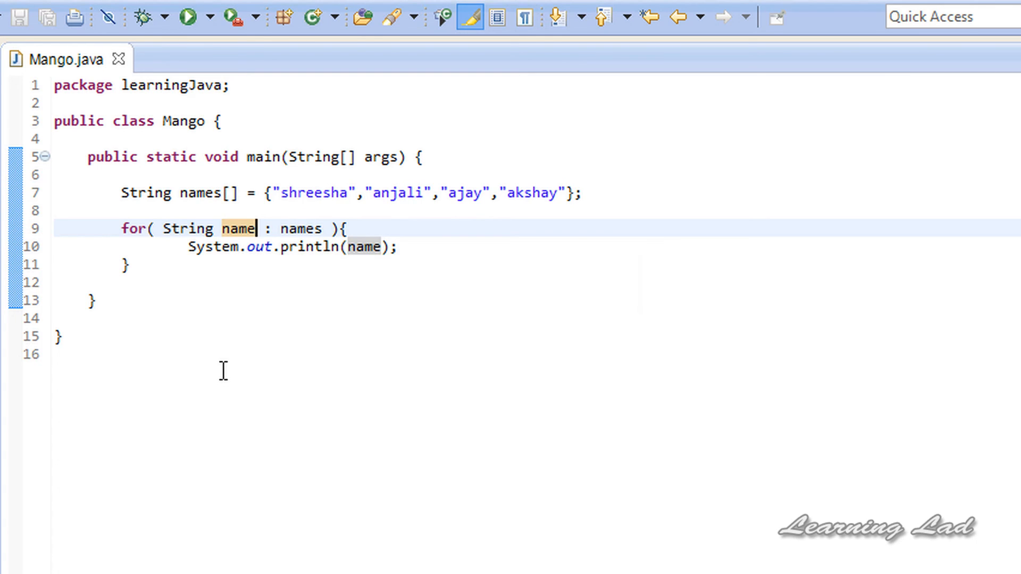
mouse_move(272, 119)
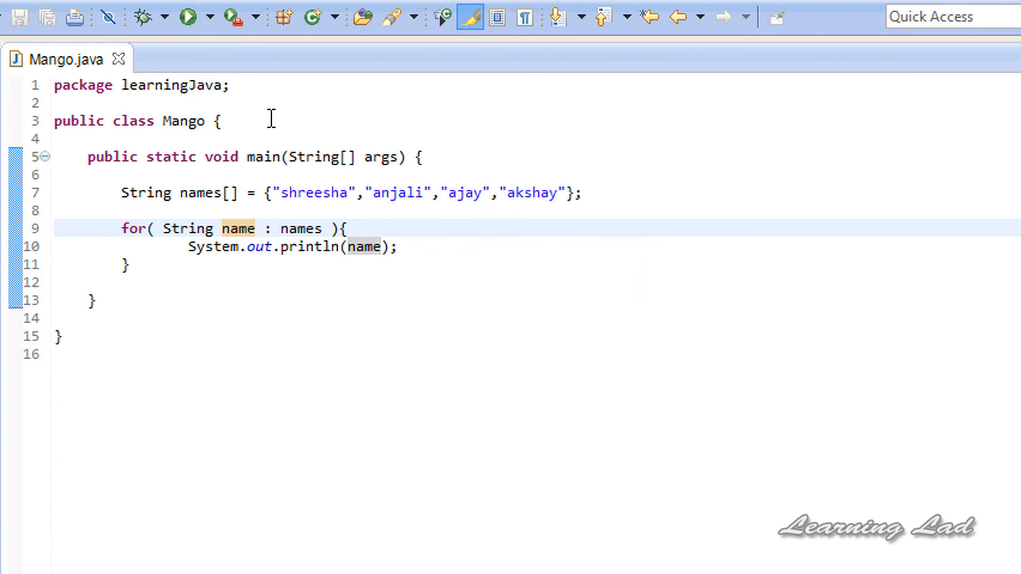
click(186, 17)
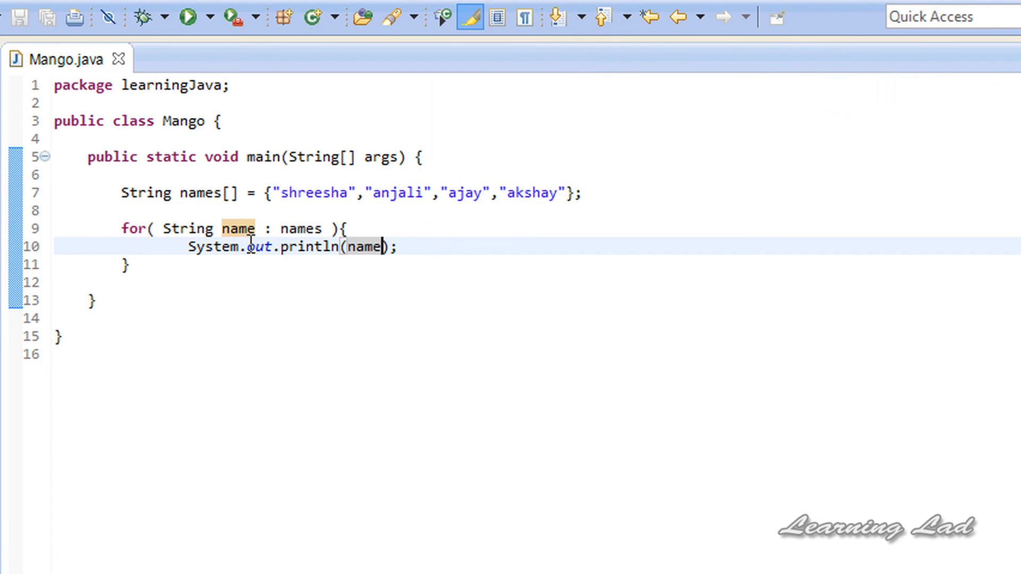
mouse_move(172, 270)
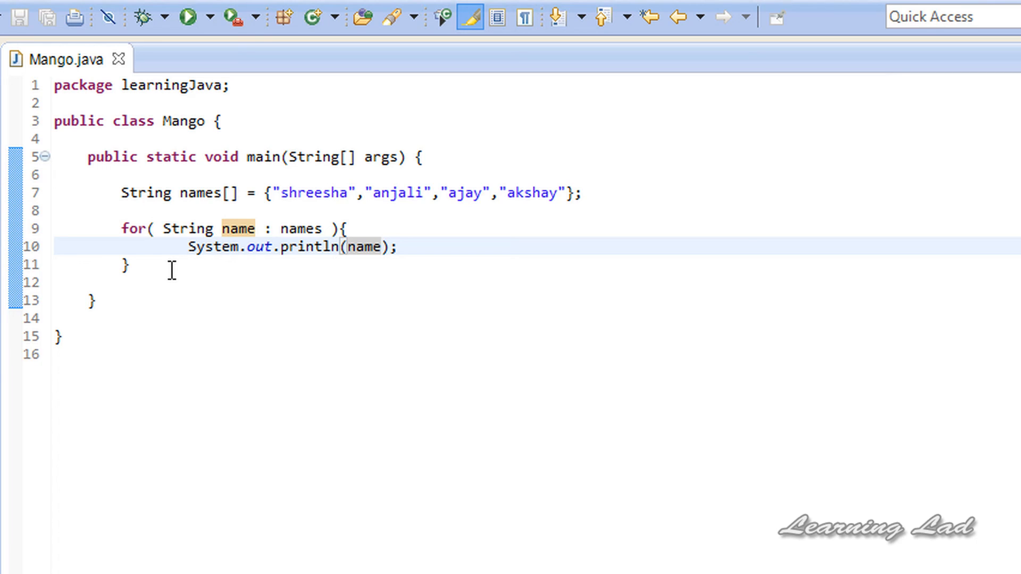
click(383, 247)
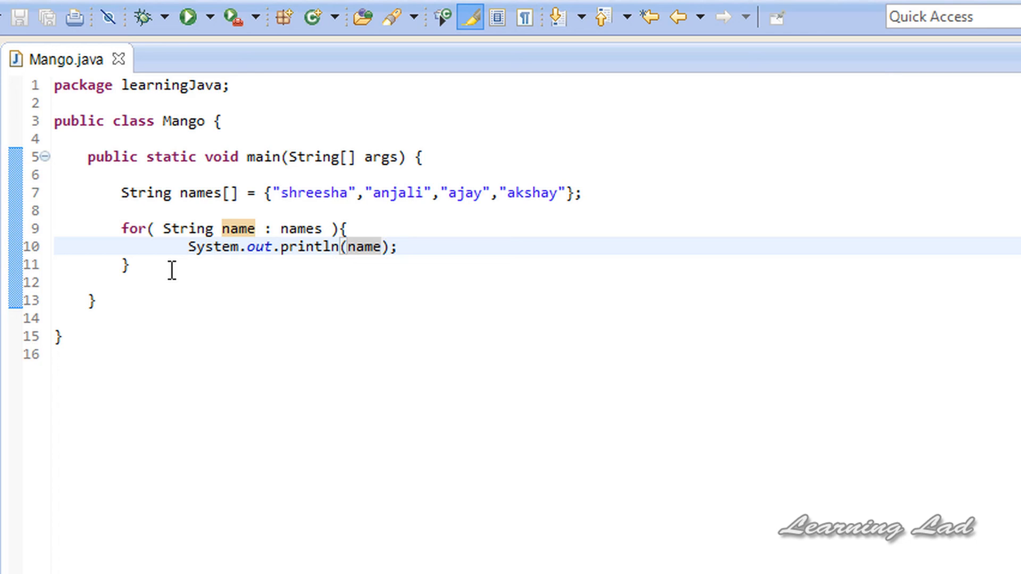
mouse_move(174, 266)
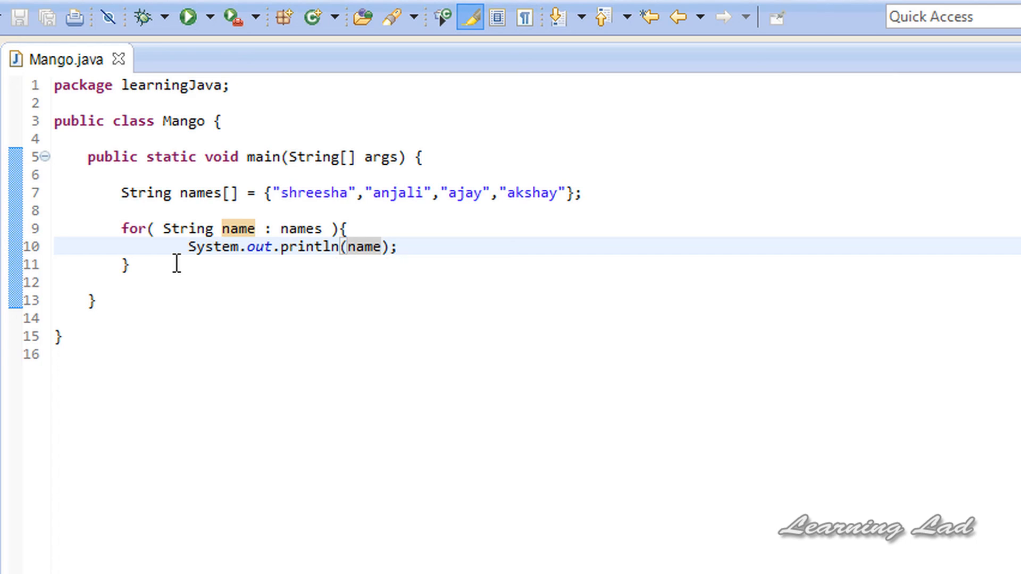
click(381, 246)
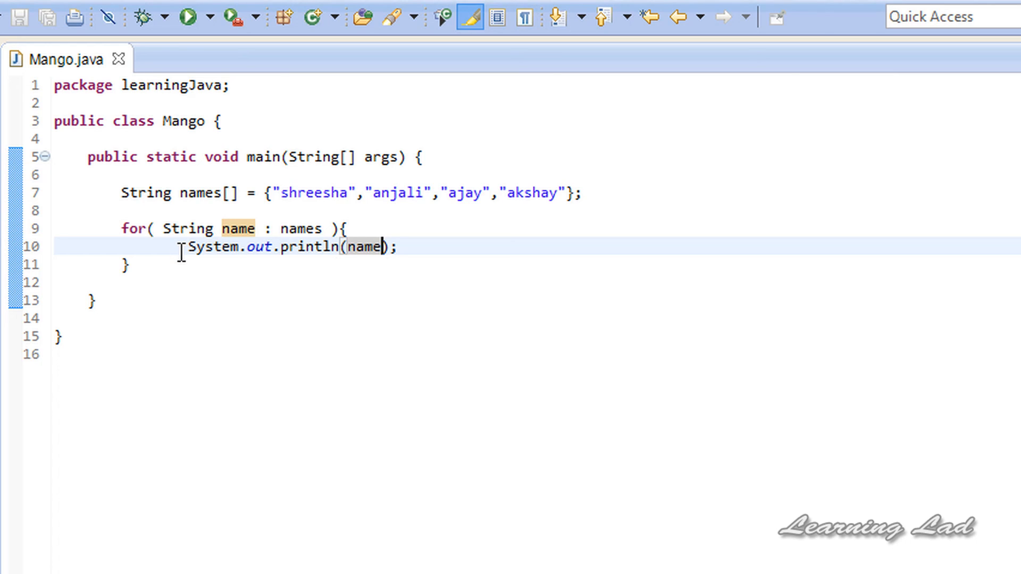